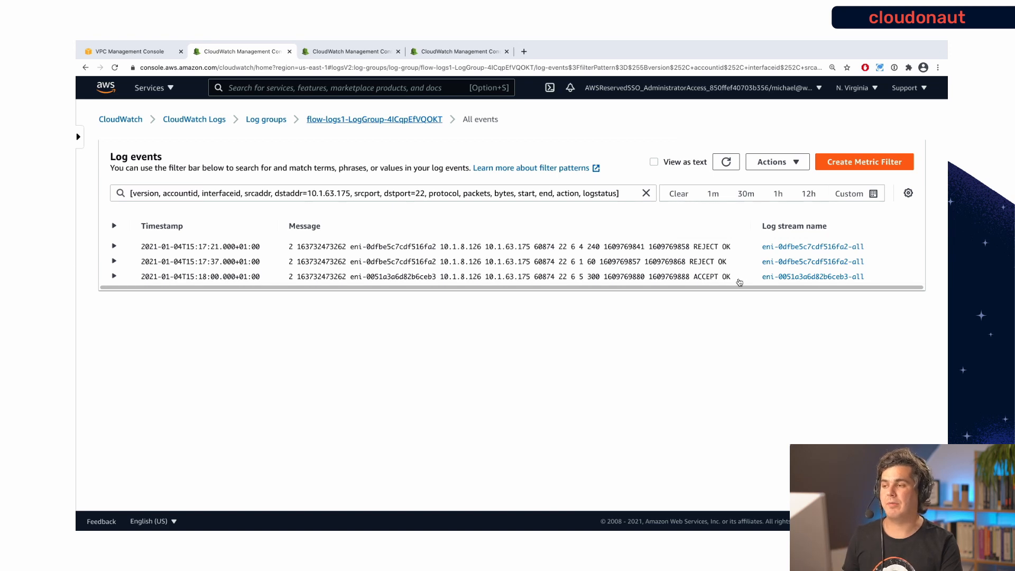
{"action": "mouse_move", "coordinate": [490, 265]}
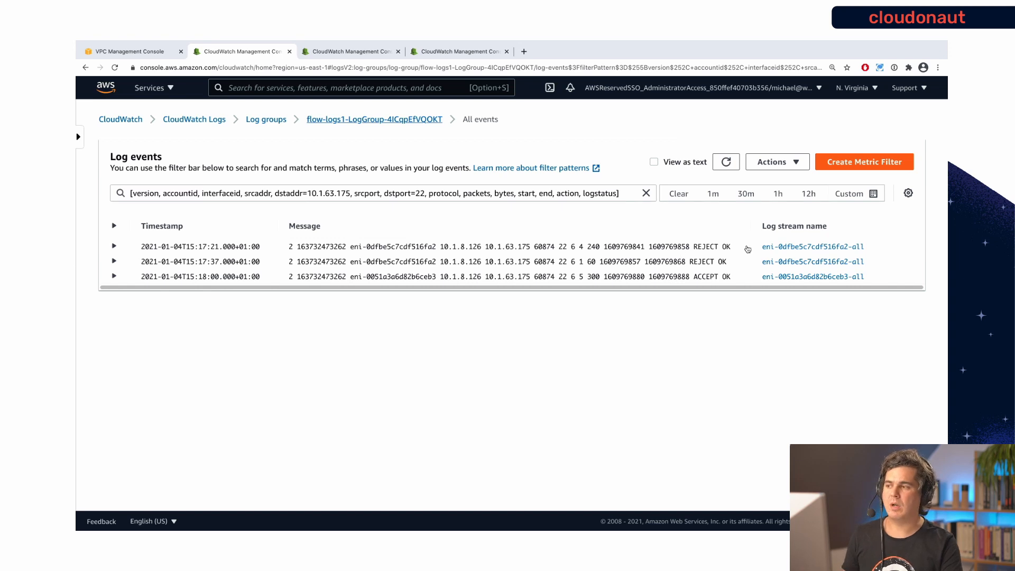
{"action": "mouse_move", "coordinate": [440, 250]}
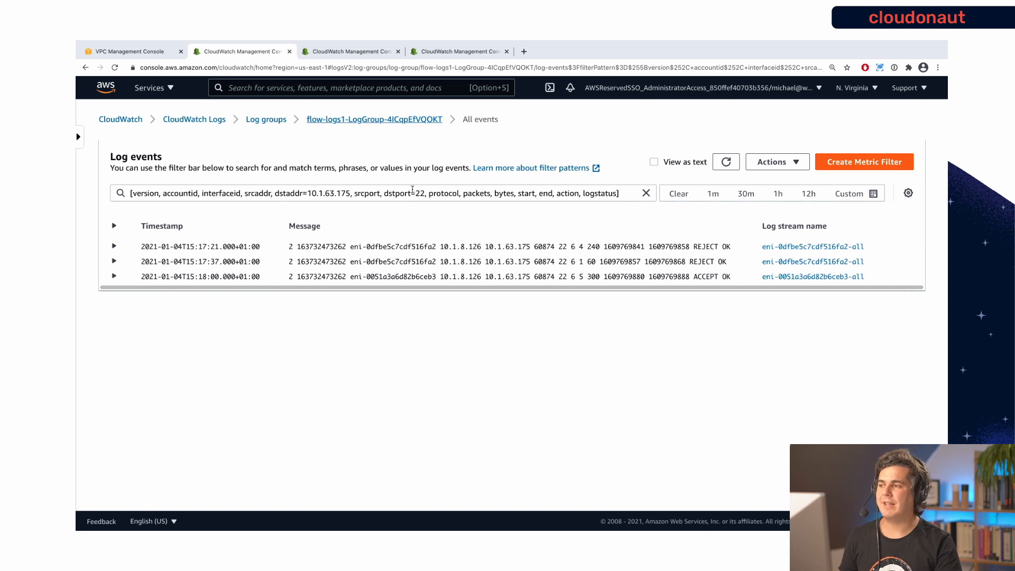
Highlight the destination port and REJECT entry in the flow logs, then open Reachability Analyzer.
{"action": "double_click", "coordinate": [397, 194]}
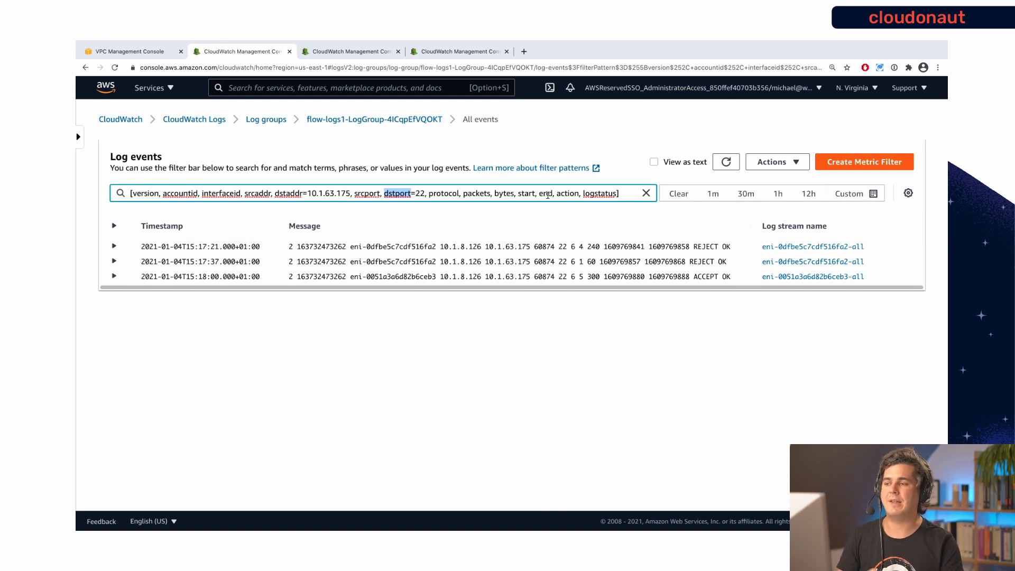
{"action": "mouse_move", "coordinate": [552, 218]}
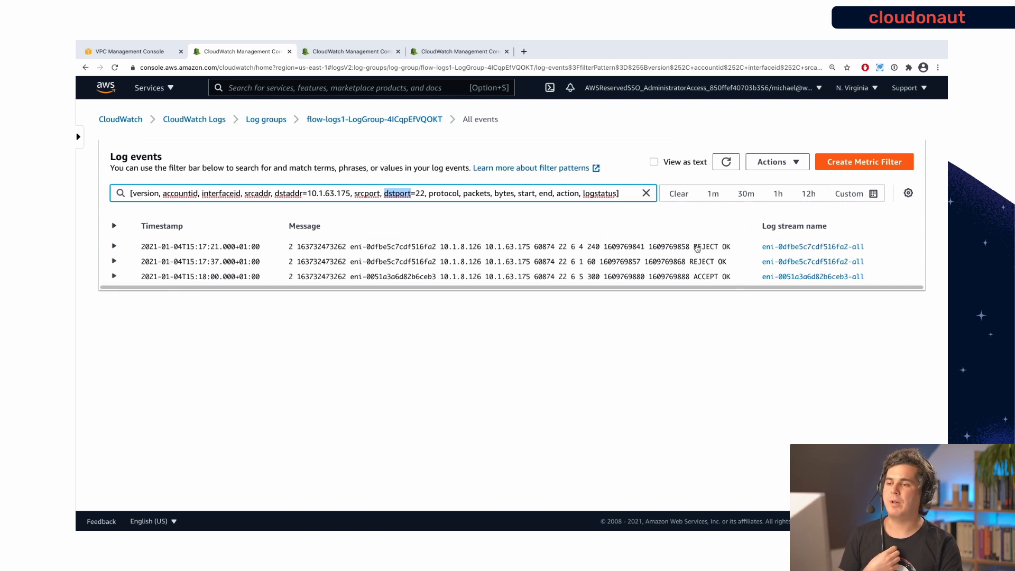
{"action": "double_click", "coordinate": [707, 246]}
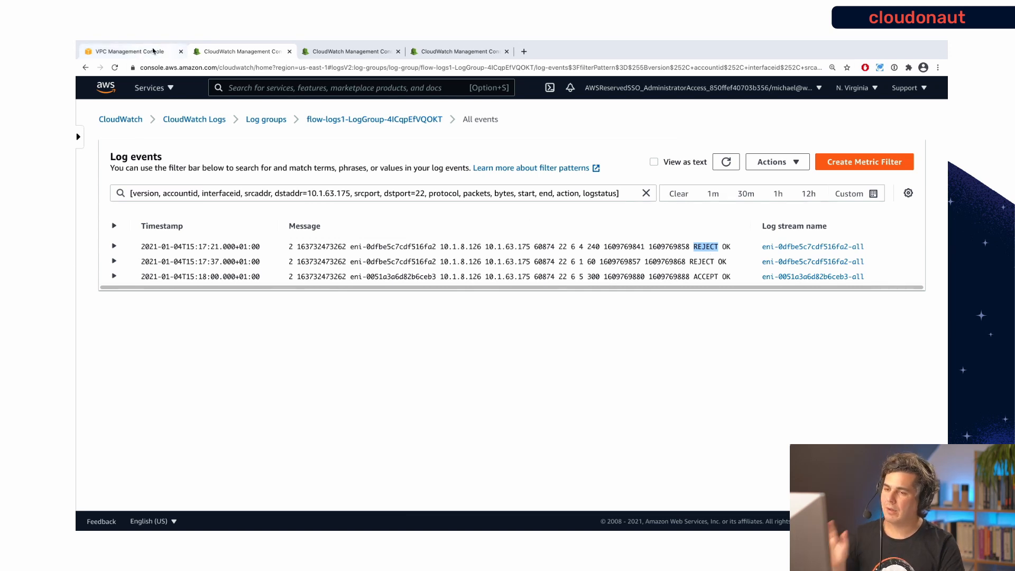
{"action": "left_click", "coordinate": [130, 52]}
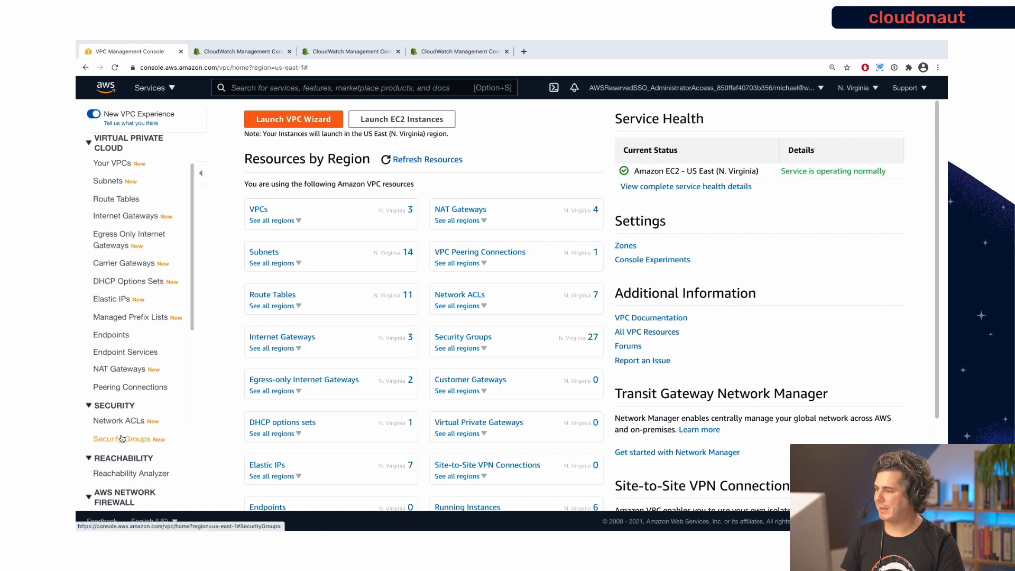
{"action": "mouse_move", "coordinate": [132, 479]}
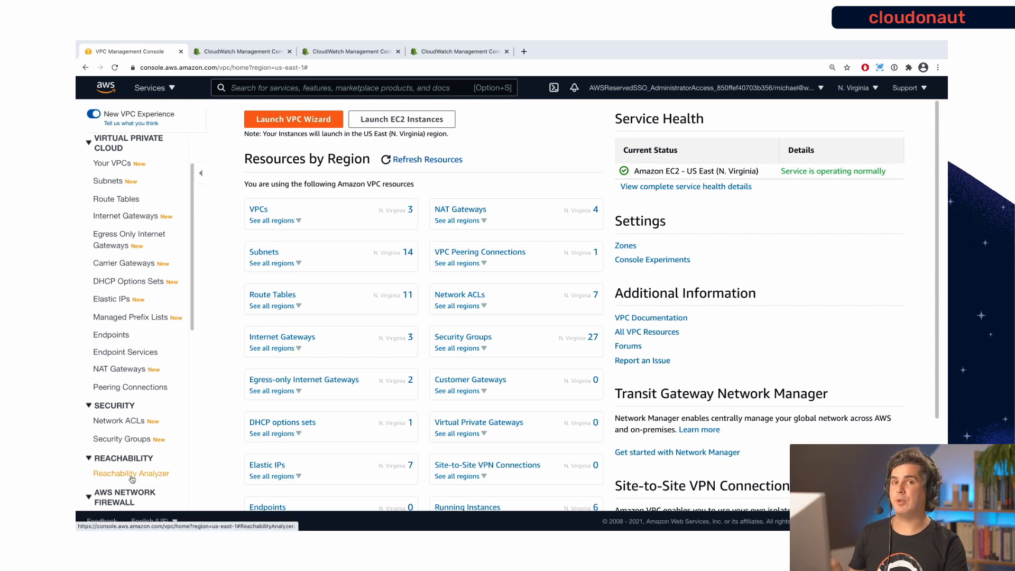
{"action": "left_click", "coordinate": [131, 474]}
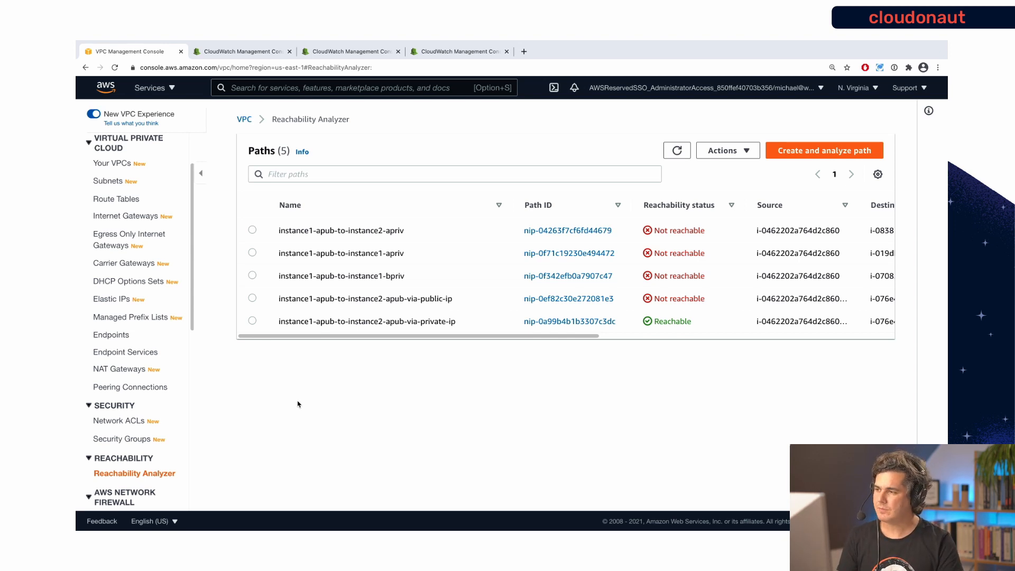
{"action": "mouse_move", "coordinate": [423, 286]}
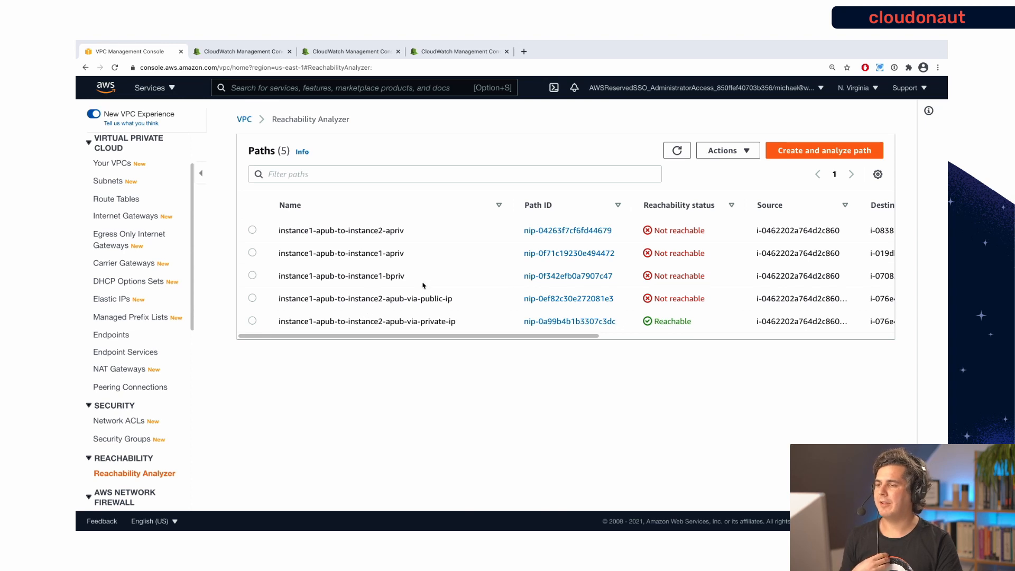
{"action": "mouse_move", "coordinate": [543, 282]}
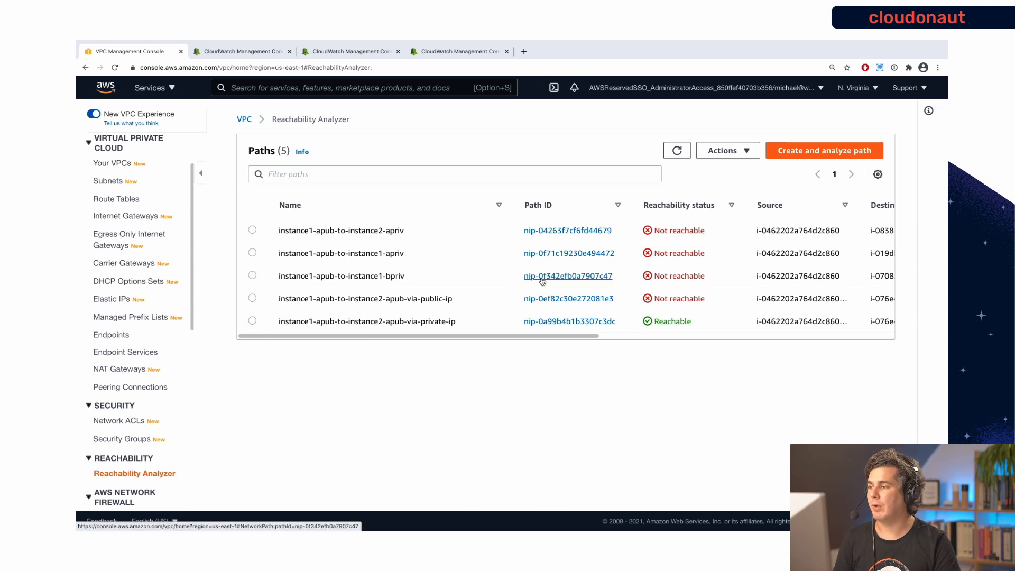
Open the instance1-apub-to-instance1-bpriv path and scroll to its security group ingress explanation.
{"action": "left_click", "coordinate": [568, 276]}
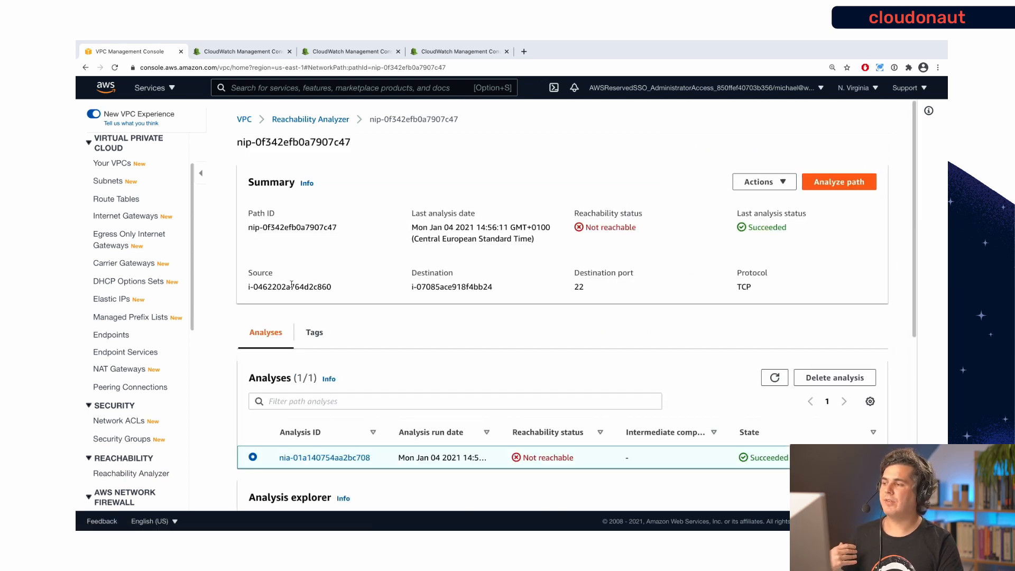
{"action": "double_click", "coordinate": [290, 286]}
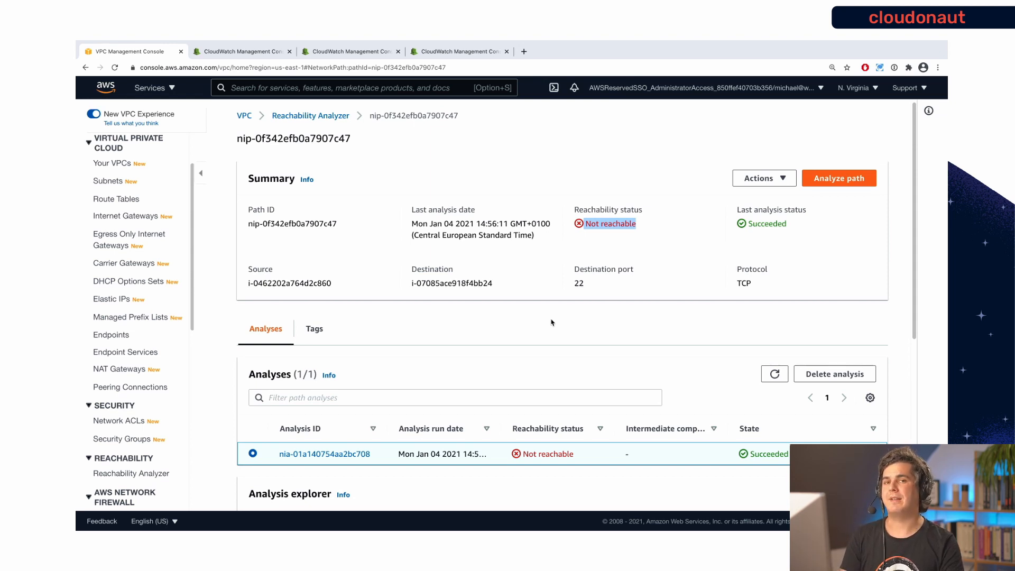
{"action": "mouse_move", "coordinate": [514, 351]}
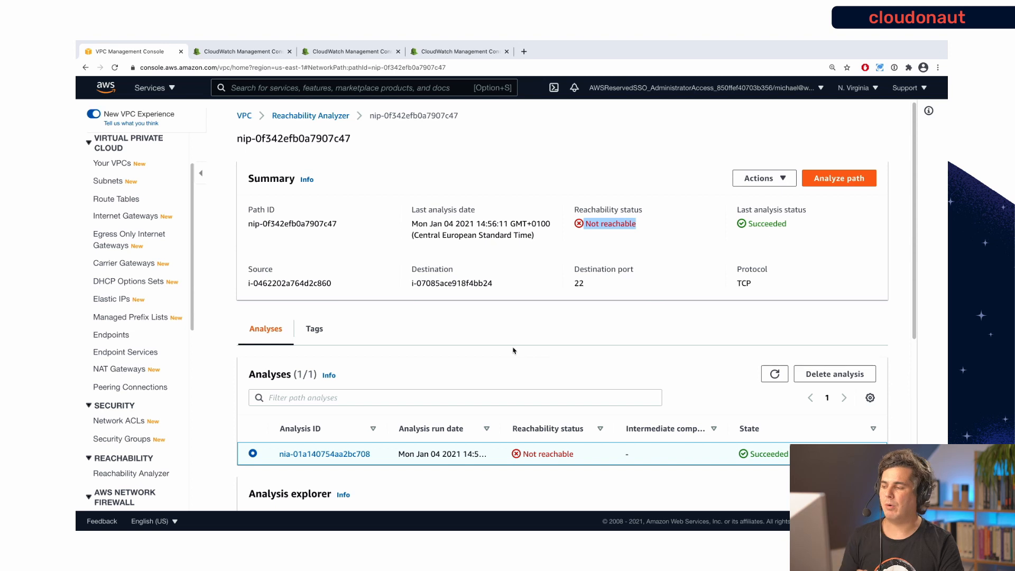
{"action": "scroll", "scroll_direction": "down", "scroll_amount": 3}
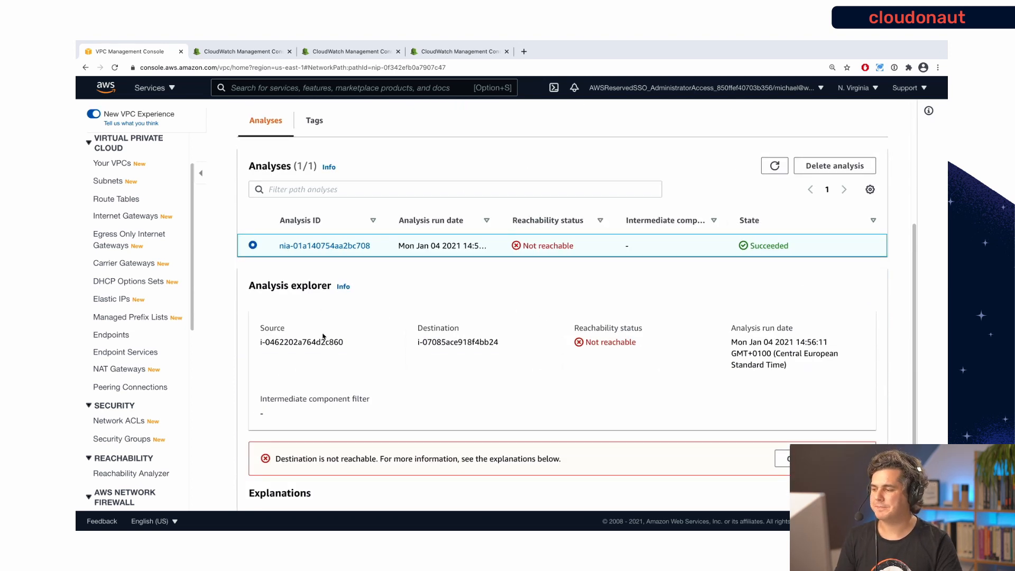
{"action": "scroll", "scroll_direction": "down", "scroll_amount": 3}
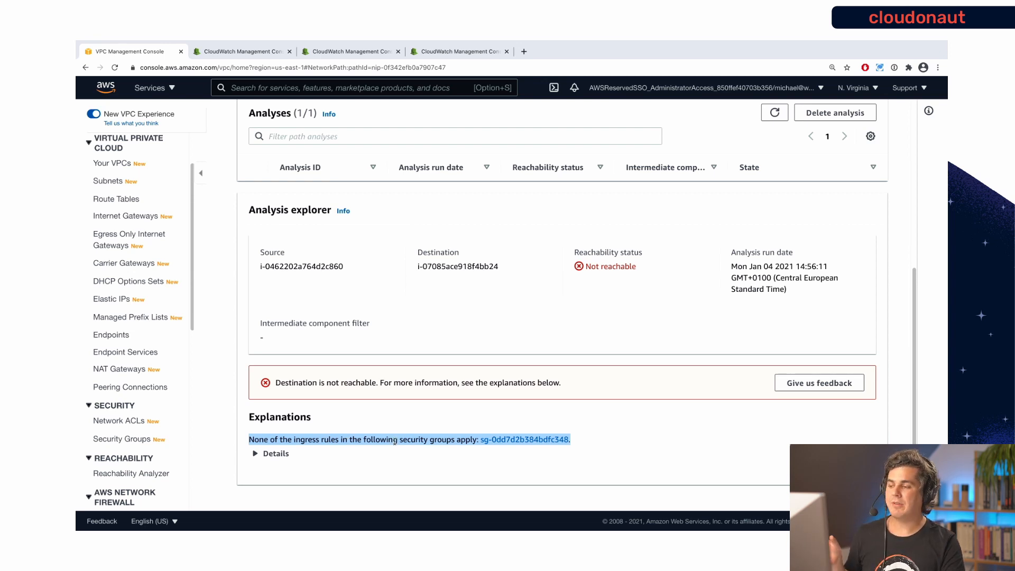
{"action": "mouse_move", "coordinate": [437, 442]}
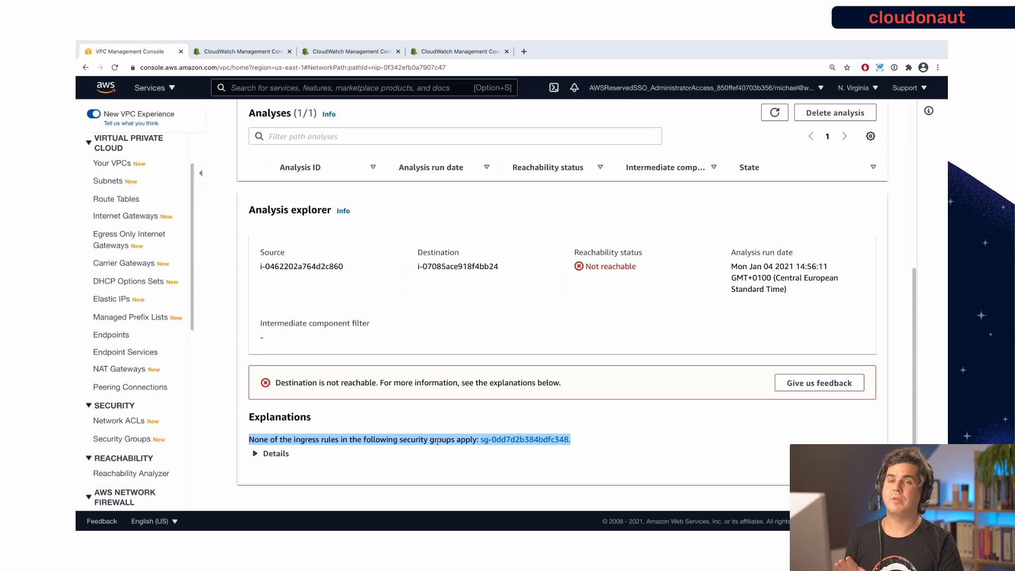
{"action": "mouse_move", "coordinate": [508, 444]}
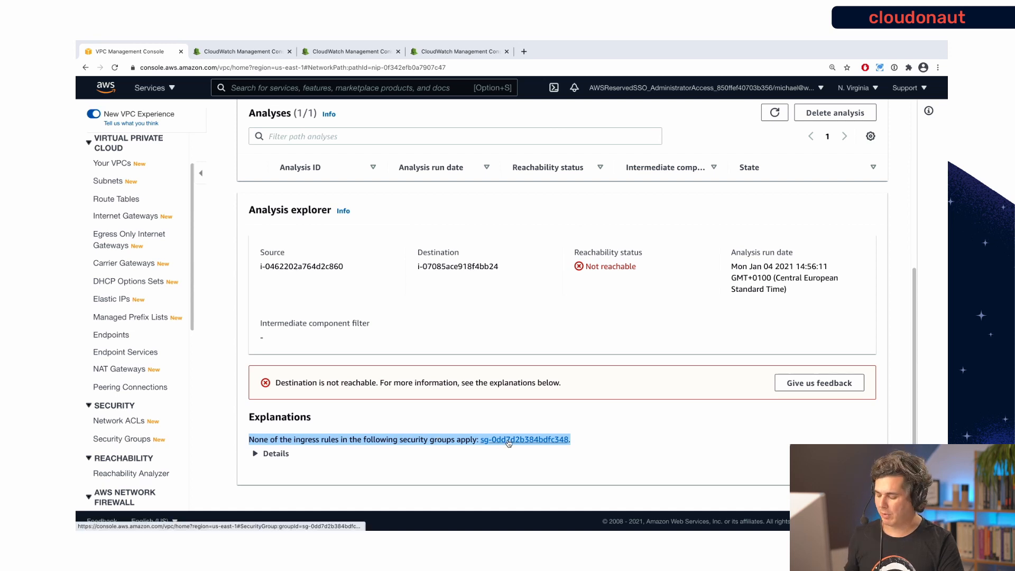
Add an SSH inbound rule from 0.0.0.0/0 to sg-0dd7d2b384bdfc348 and save.
{"action": "left_click", "coordinate": [508, 439]}
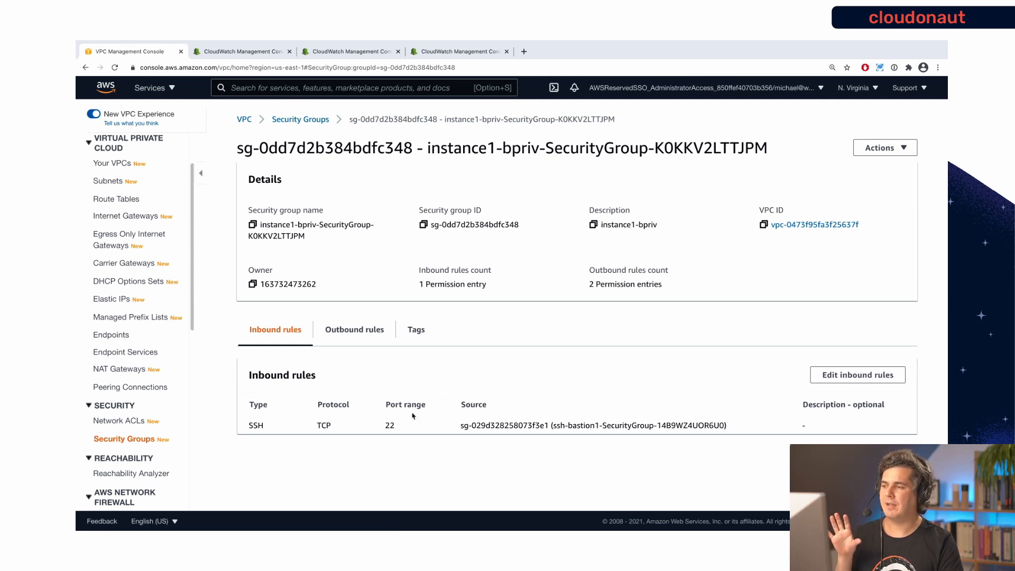
{"action": "mouse_move", "coordinate": [418, 416]}
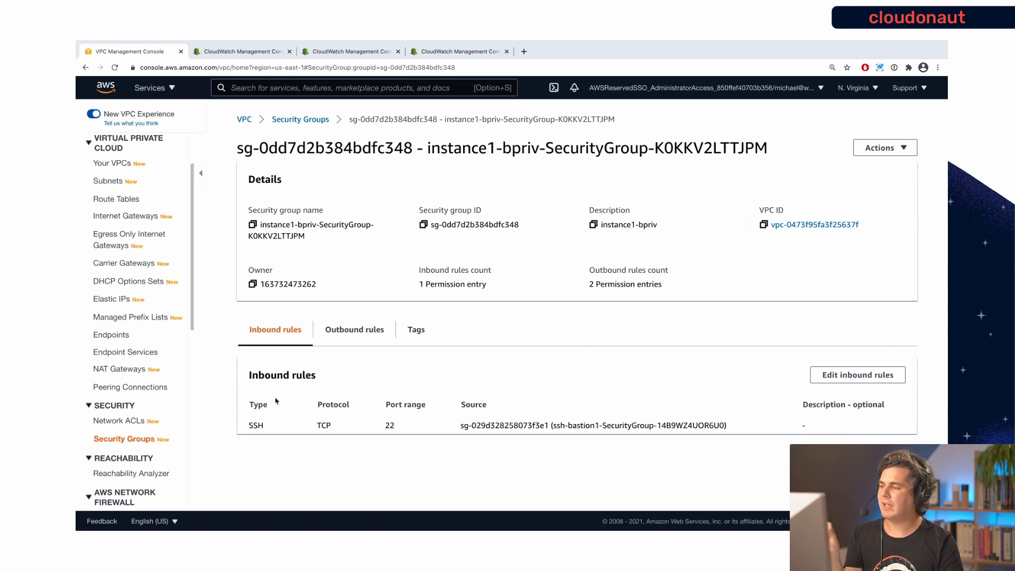
{"action": "mouse_move", "coordinate": [655, 441]}
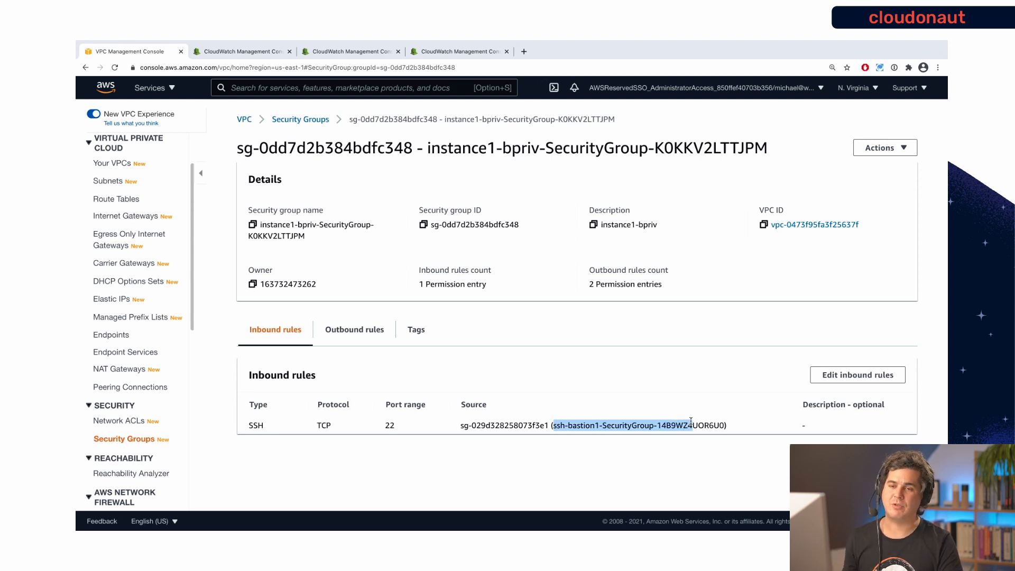
{"action": "left_click", "coordinate": [857, 374]}
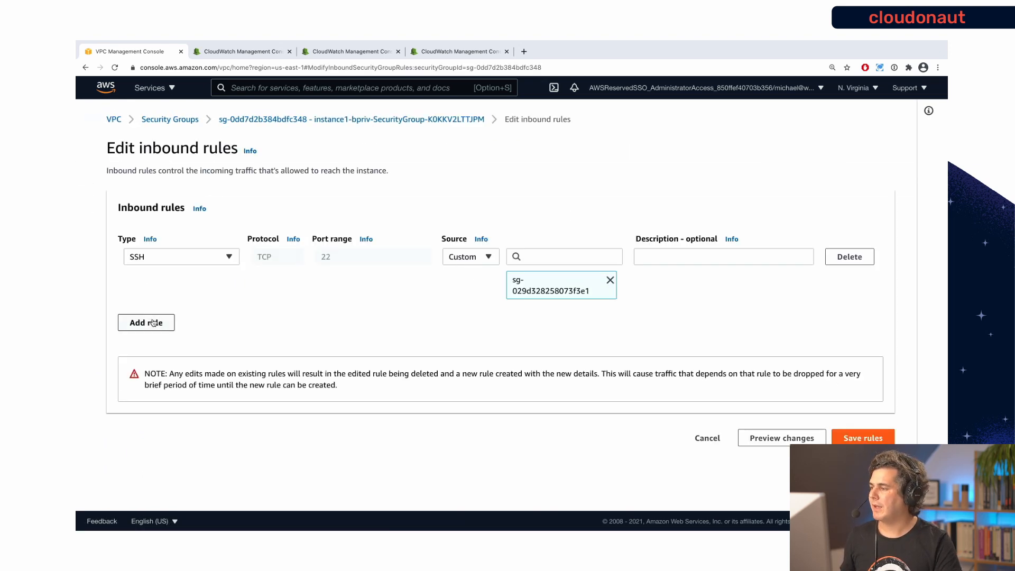
{"action": "left_click", "coordinate": [146, 323]}
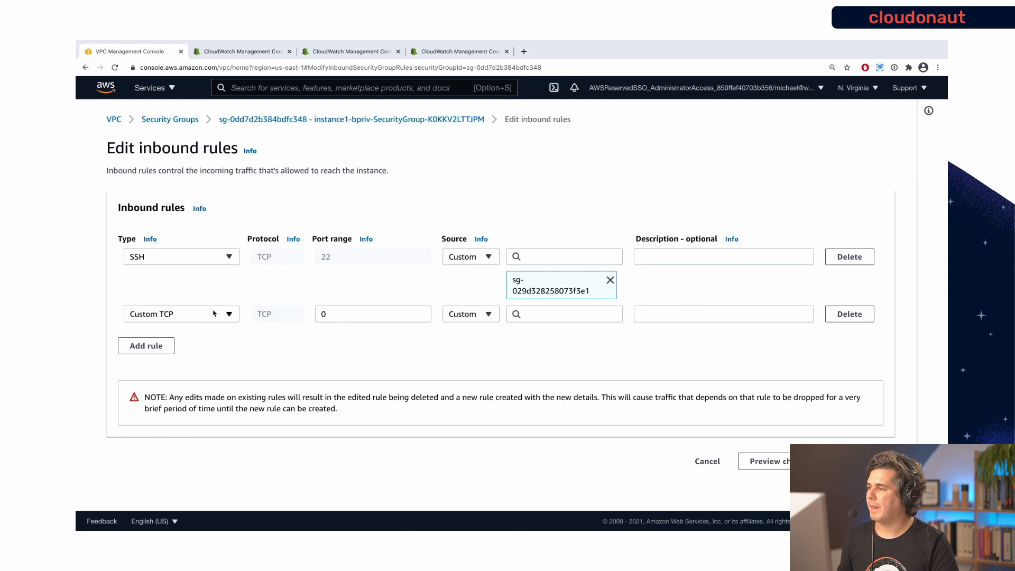
{"action": "type", "text": "ss"}
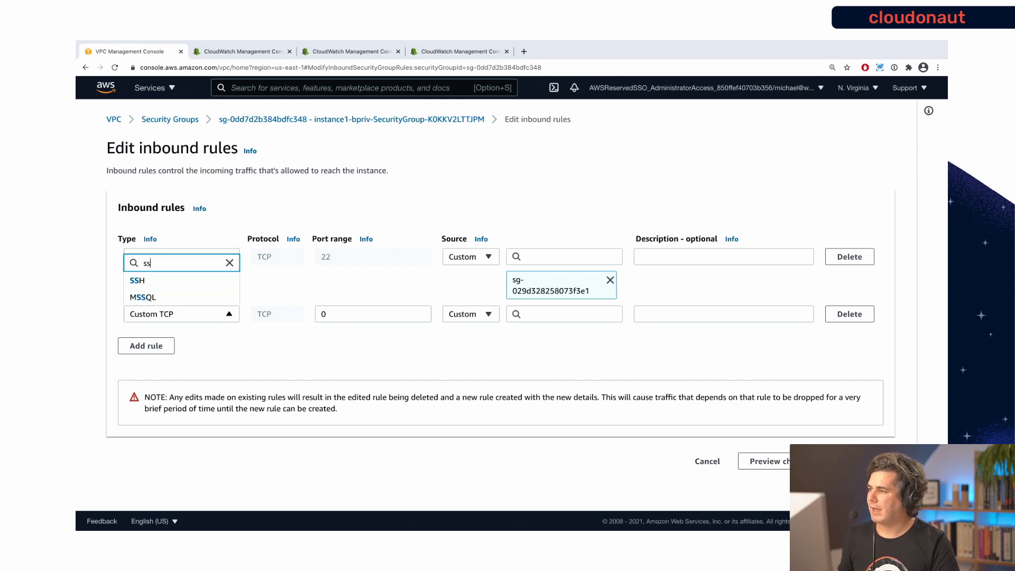
{"action": "left_click", "coordinate": [137, 281]}
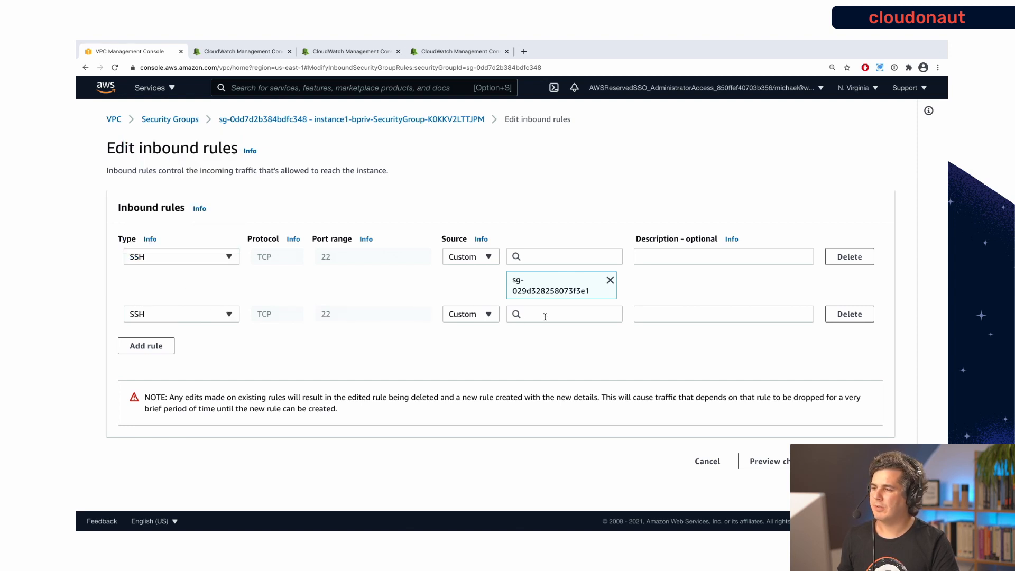
{"action": "left_click", "coordinate": [564, 314]}
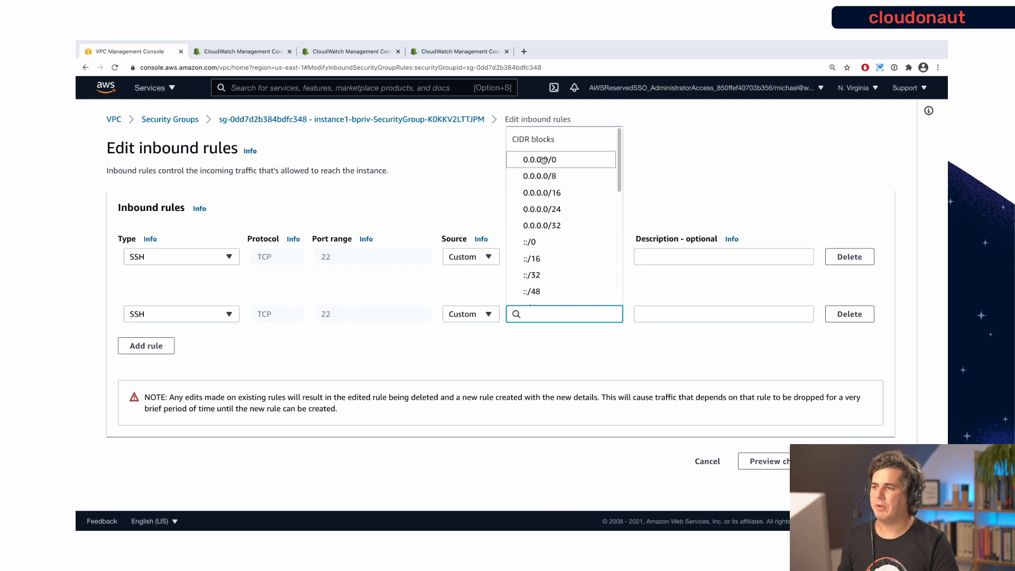
{"action": "left_click", "coordinate": [540, 159]}
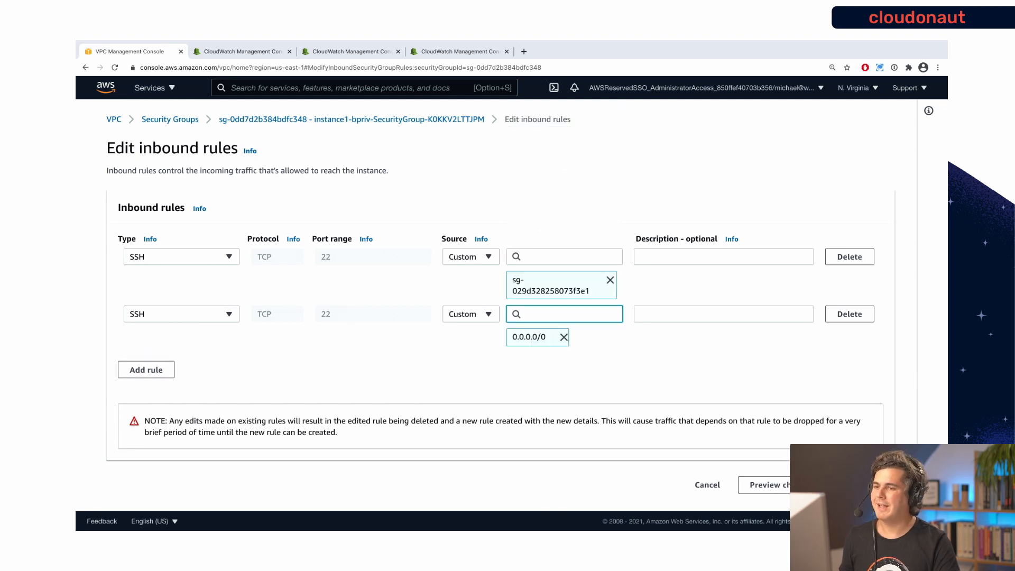
{"action": "left_click", "coordinate": [774, 485]}
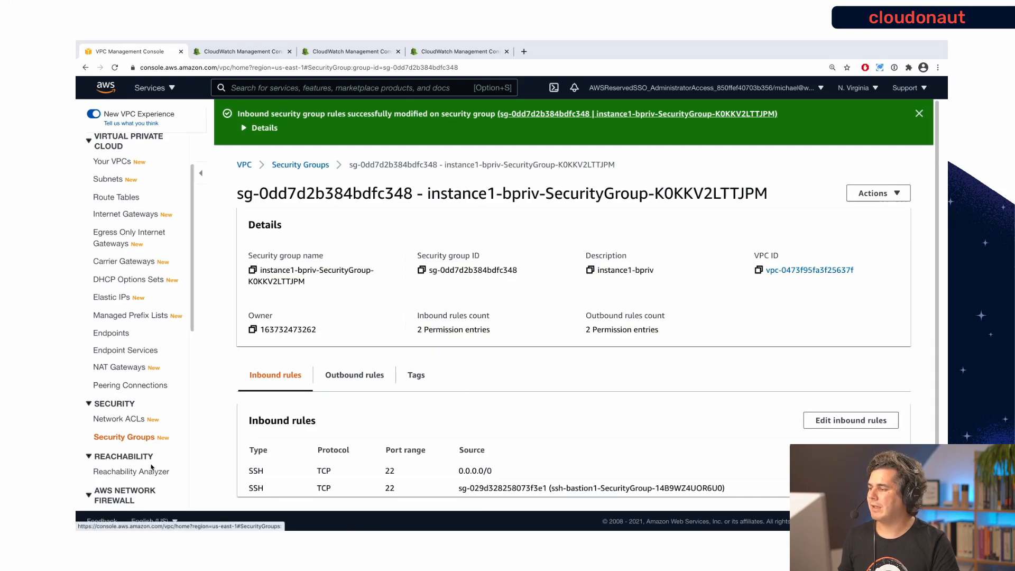
Re-analyze the instance1-apub-to-instance1-bpriv path and refresh the analyses table for the result.
{"action": "left_click", "coordinate": [130, 472]}
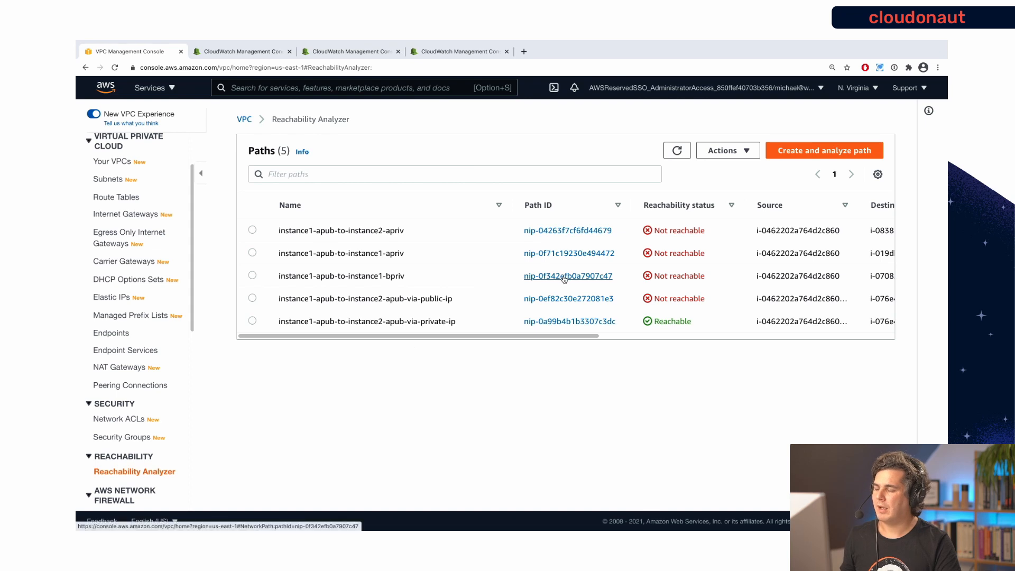
{"action": "left_click", "coordinate": [568, 276]}
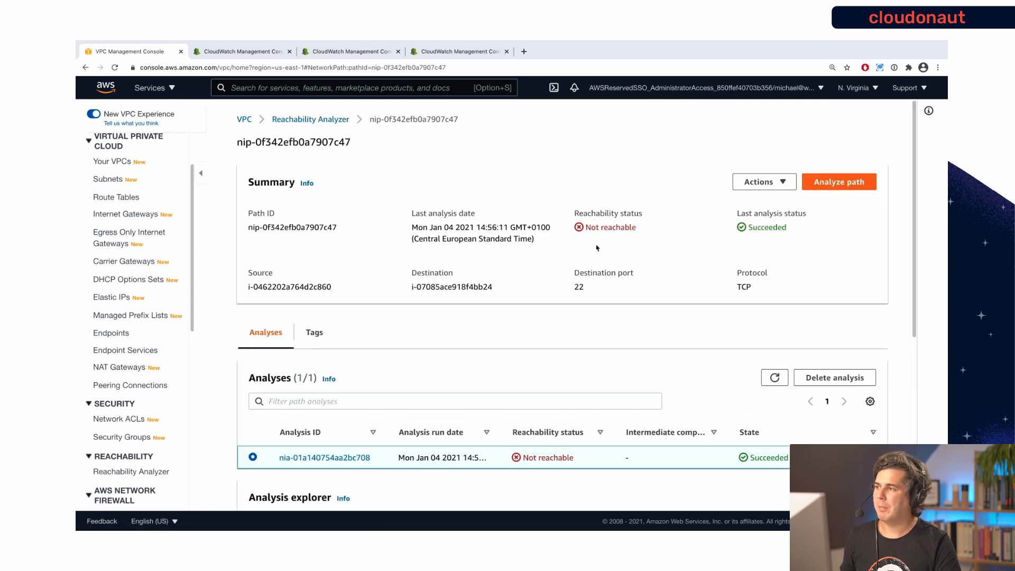
{"action": "left_click", "coordinate": [839, 182]}
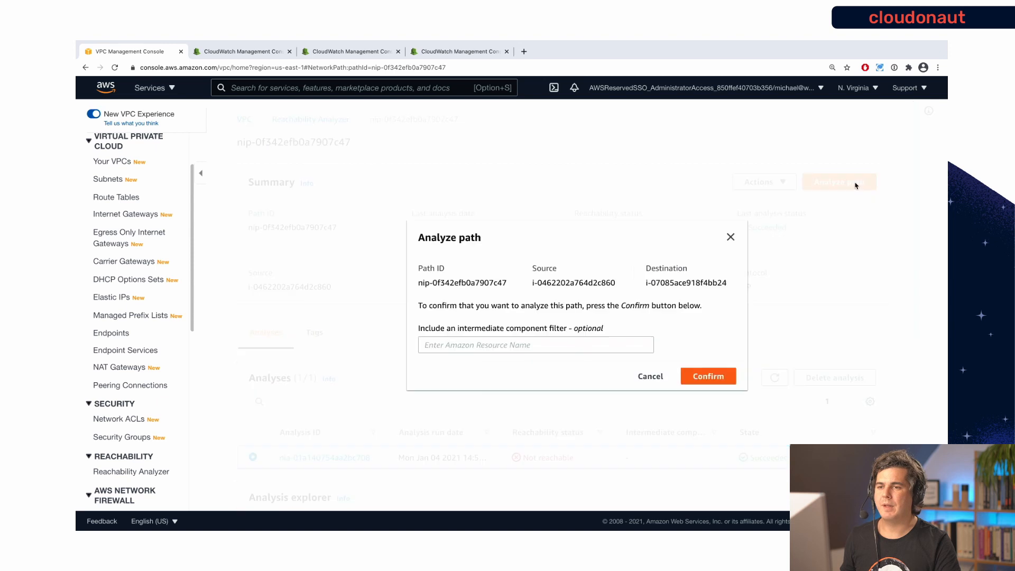
{"action": "left_click", "coordinate": [708, 376]}
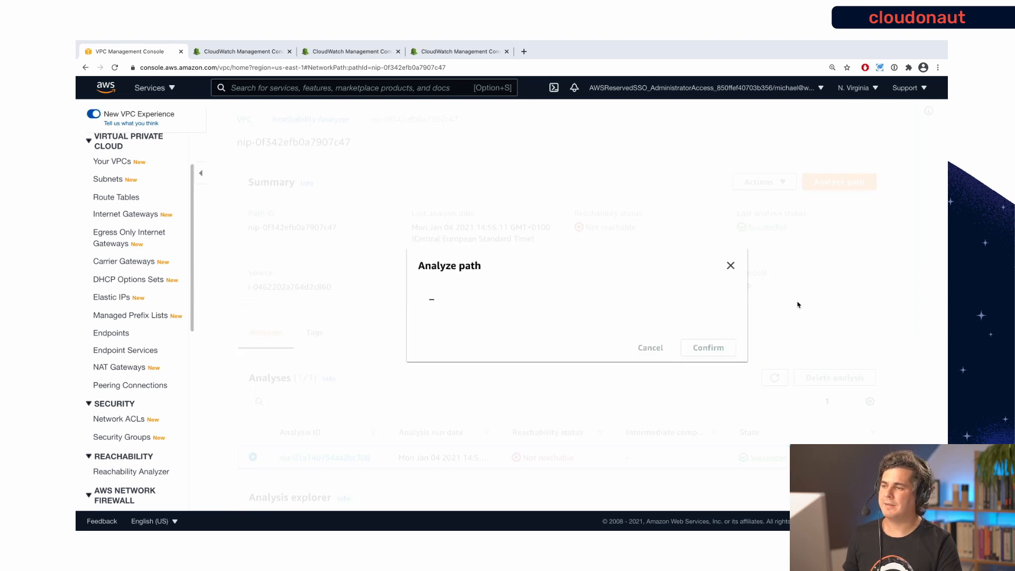
{"action": "left_click", "coordinate": [709, 347]}
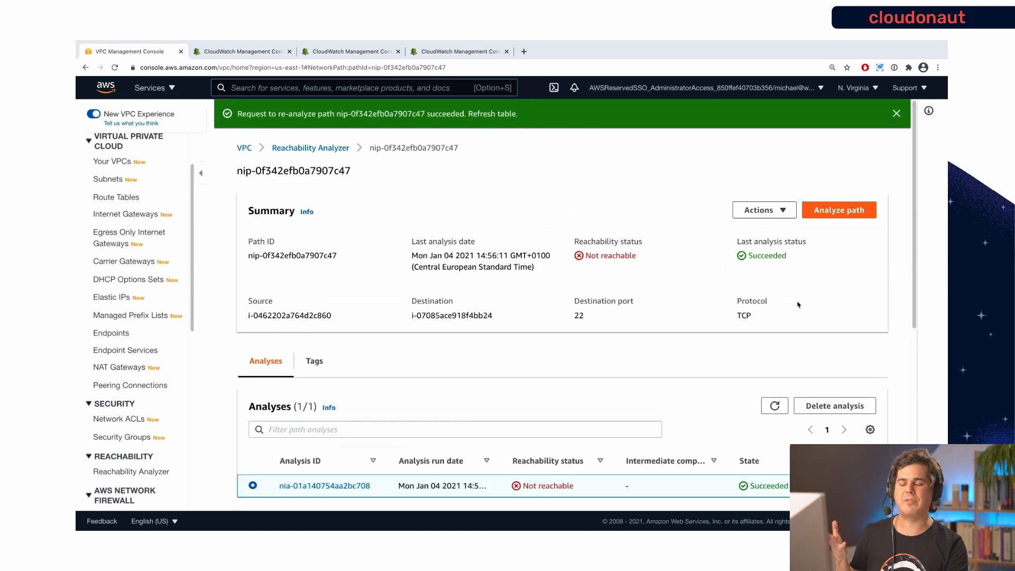
{"action": "mouse_move", "coordinate": [740, 337]}
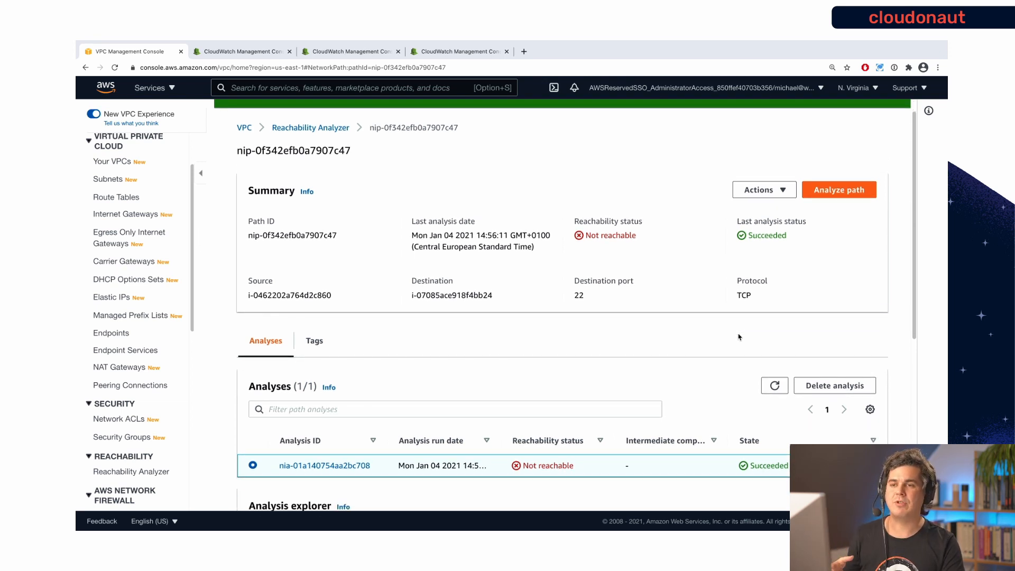
{"action": "mouse_move", "coordinate": [731, 341]}
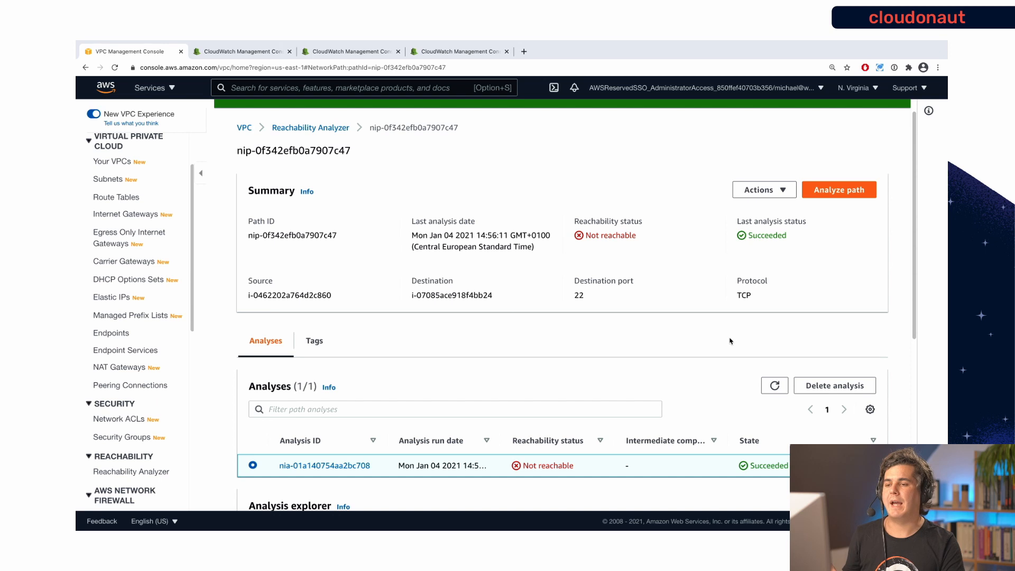
{"action": "left_click", "coordinate": [839, 190]}
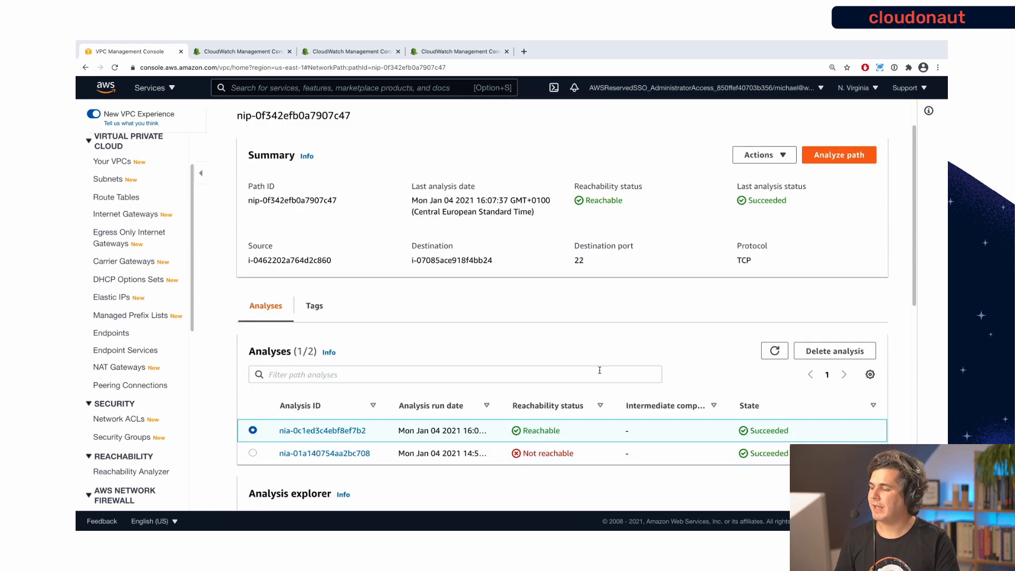
Scroll through the analysis explorer hops of the now-reachable path.
{"action": "scroll", "scroll_direction": "down", "scroll_amount": 3}
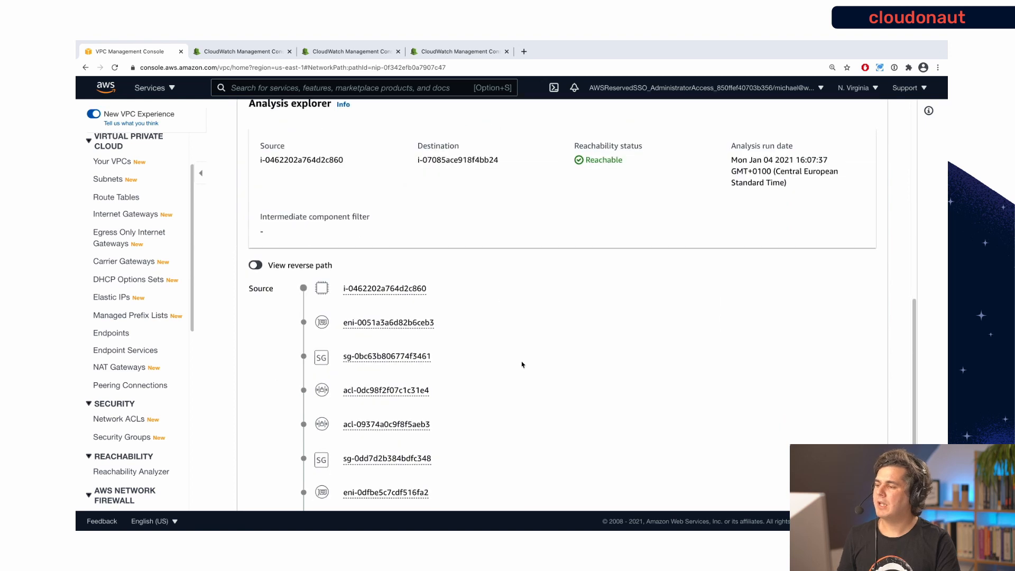
{"action": "scroll", "scroll_direction": "down", "scroll_amount": 3}
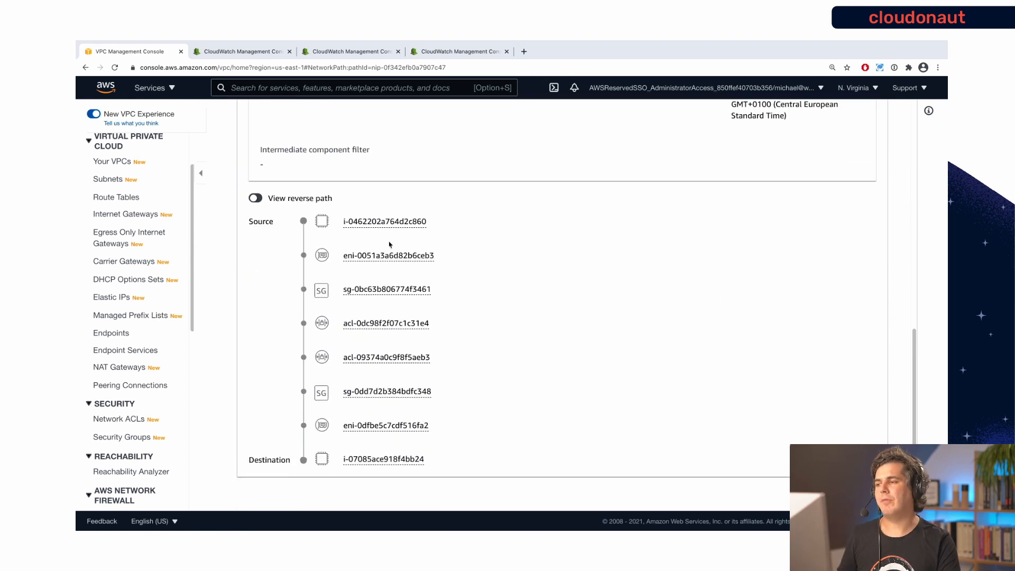
{"action": "mouse_move", "coordinate": [384, 227]}
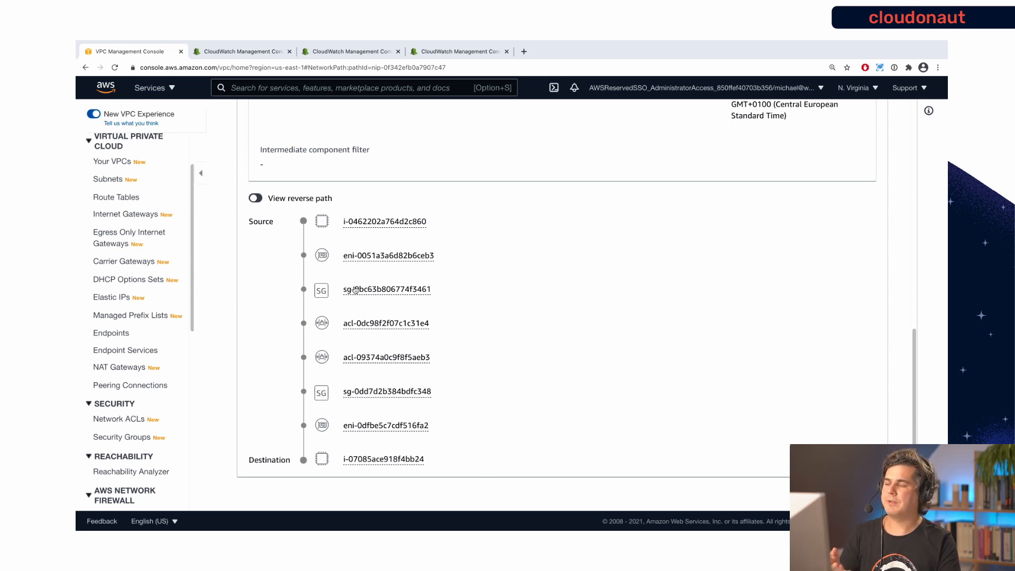
{"action": "mouse_move", "coordinate": [373, 327]}
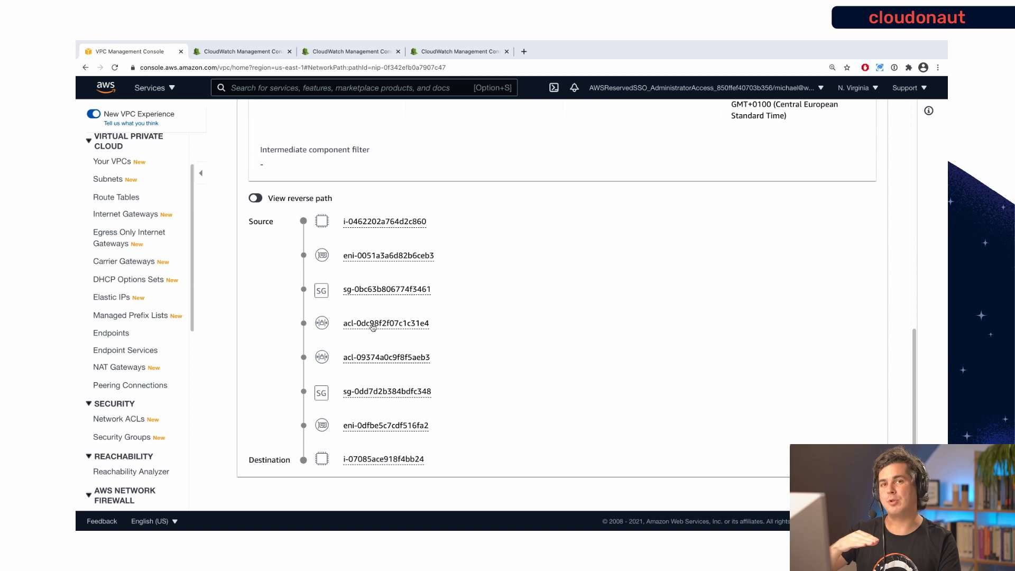
{"action": "mouse_move", "coordinate": [373, 363]}
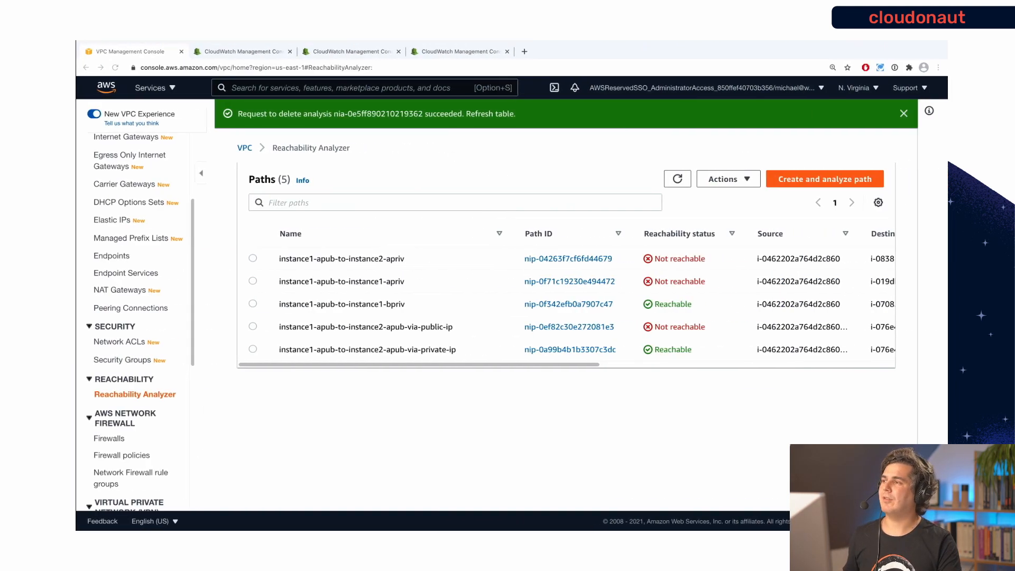
Expand and collapse the first rejected flow-log event in CloudWatch.
{"action": "left_click", "coordinate": [243, 52]}
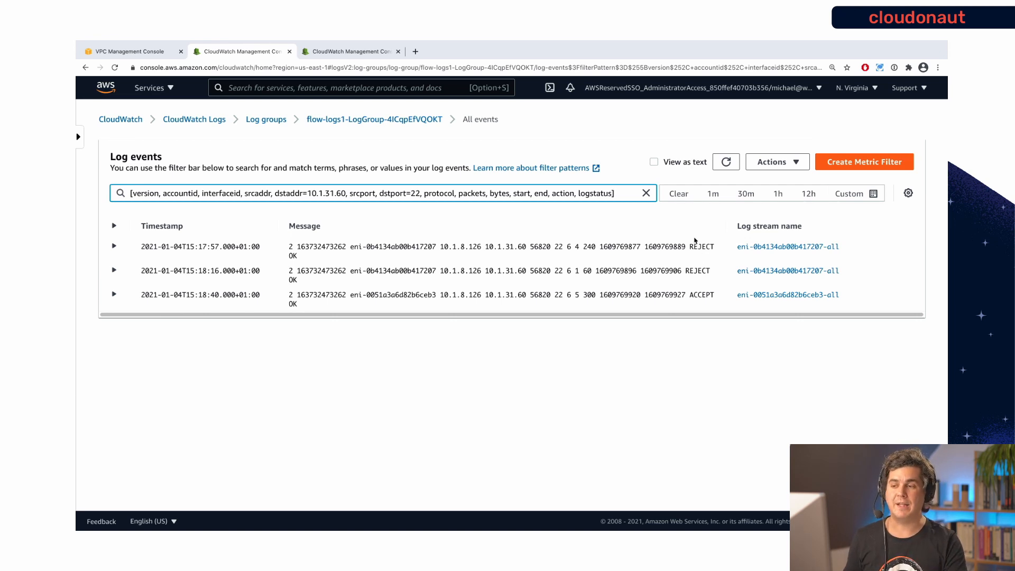
{"action": "left_click", "coordinate": [114, 246]}
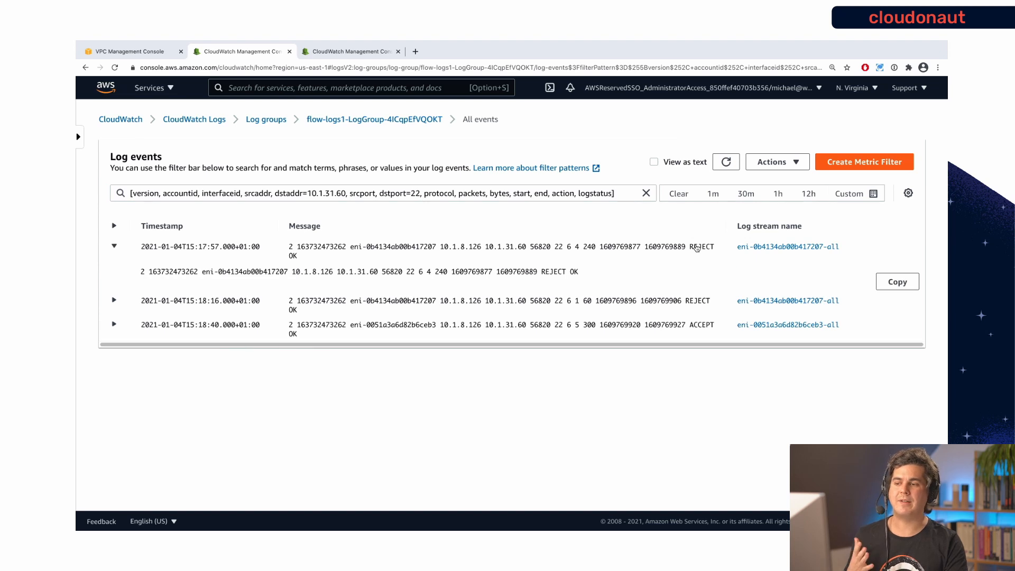
{"action": "left_click", "coordinate": [114, 247]}
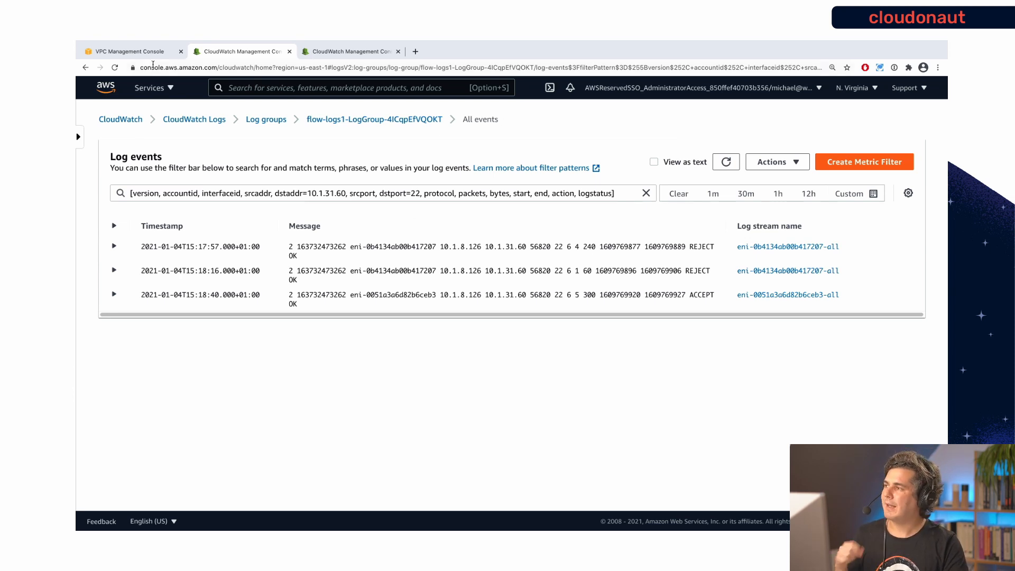
Back in the VPC console, open network ACL acl-09374a0c9f8f5aeb3 from the path explanation.
{"action": "left_click", "coordinate": [126, 51]}
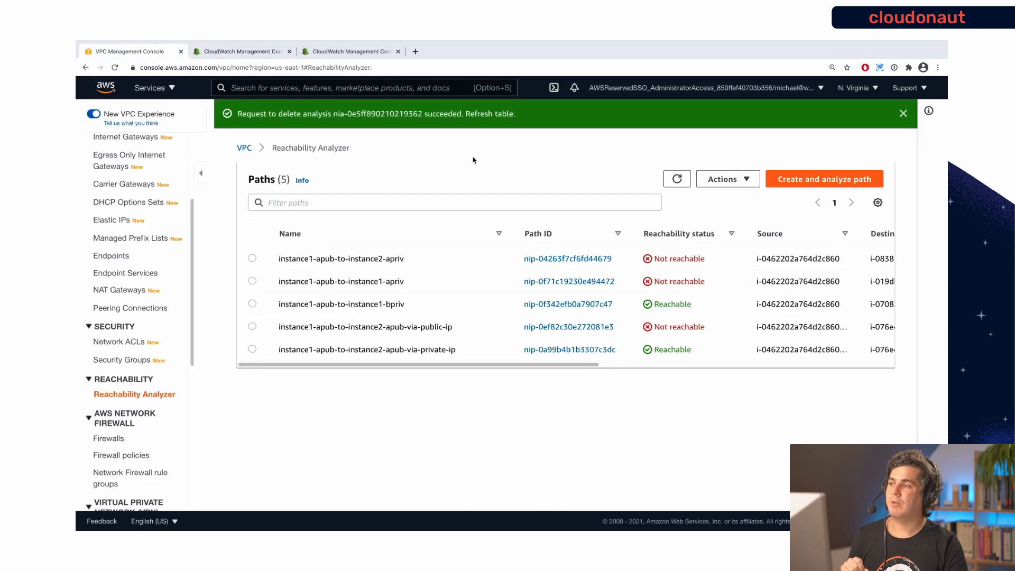
{"action": "mouse_move", "coordinate": [489, 283]}
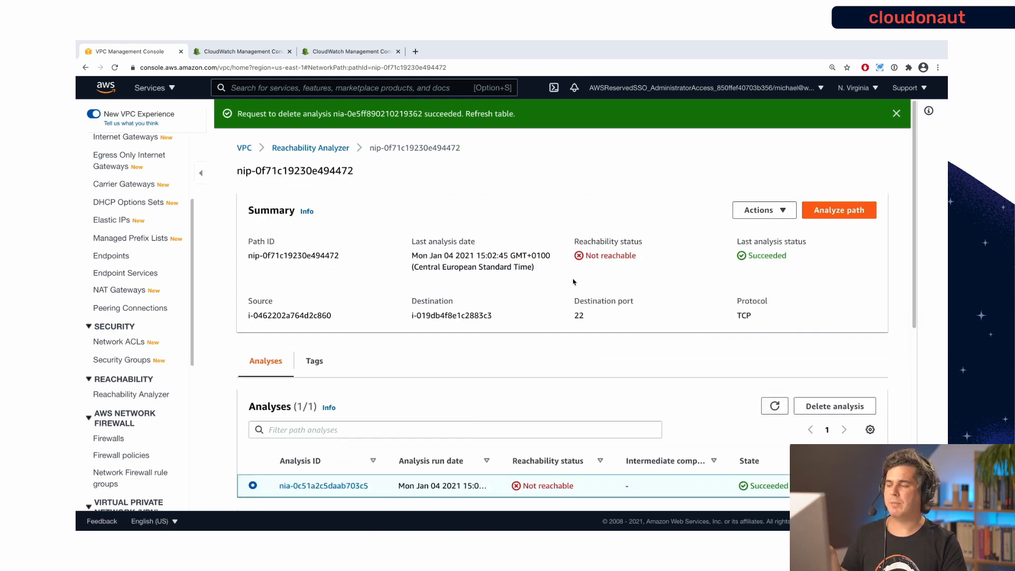
{"action": "mouse_move", "coordinate": [437, 378]}
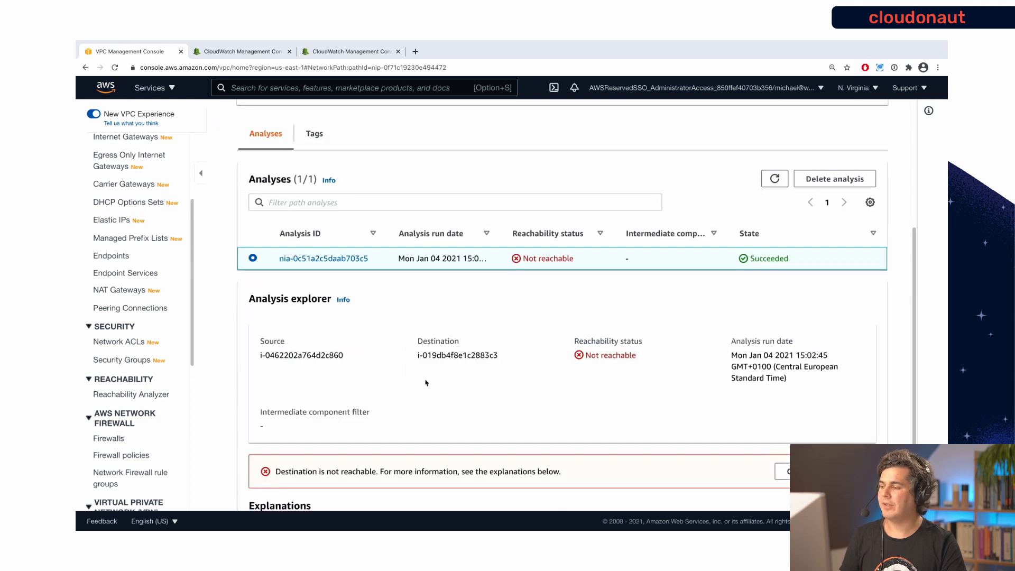
{"action": "scroll", "scroll_direction": "down", "scroll_amount": 3}
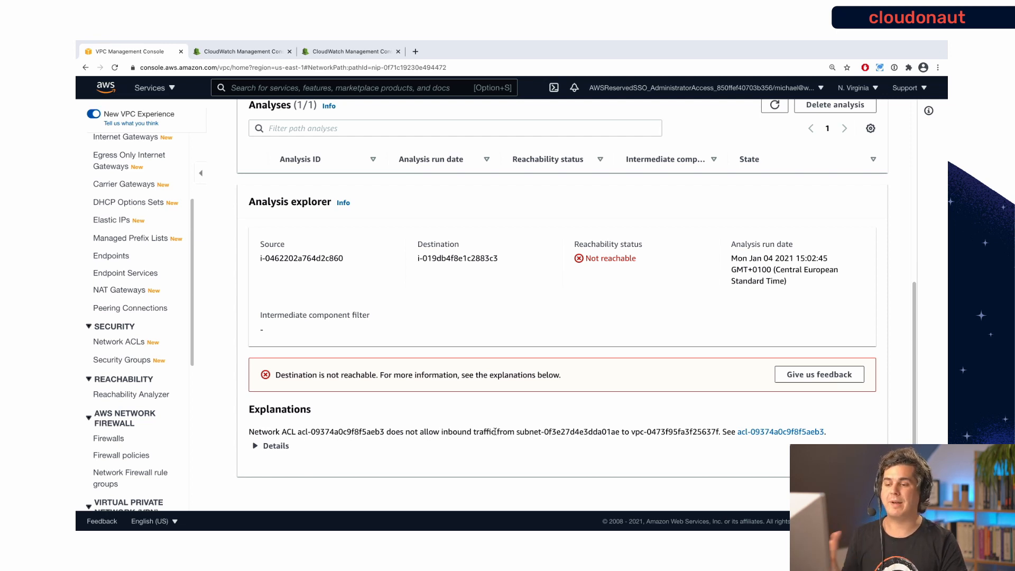
{"action": "mouse_move", "coordinate": [780, 433]}
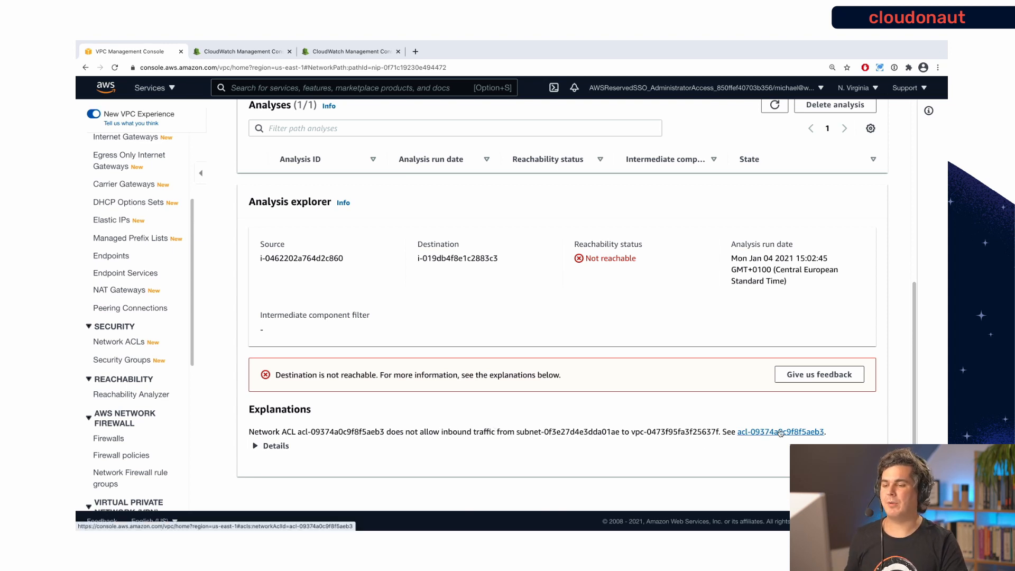
{"action": "left_click", "coordinate": [780, 432]}
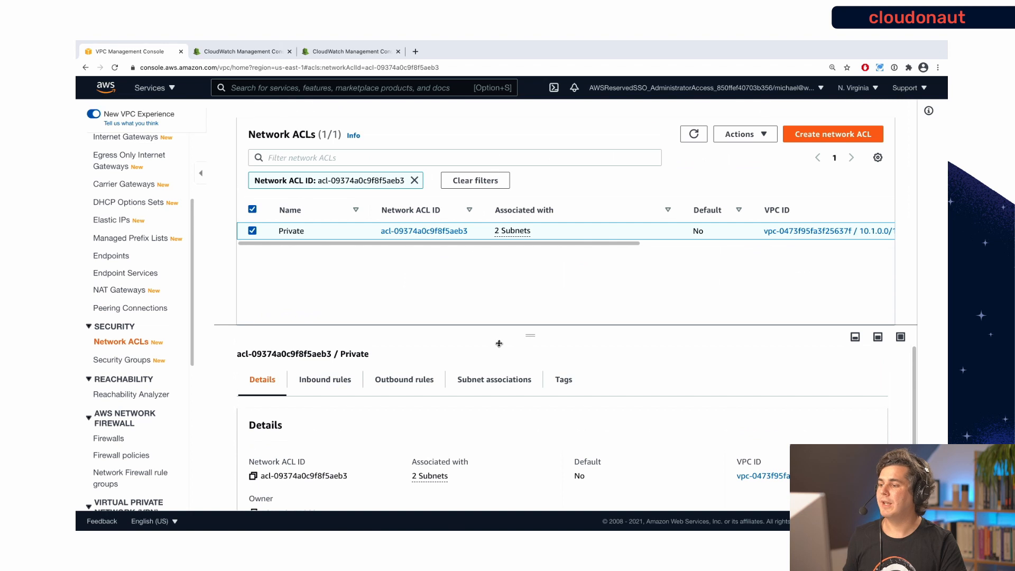
{"action": "mouse_move", "coordinate": [347, 383]}
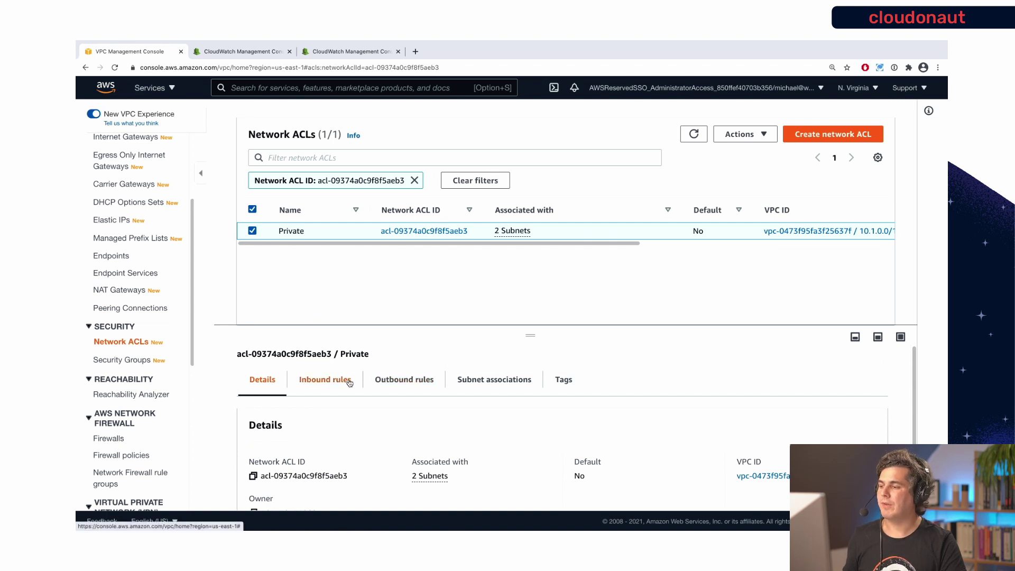
Delete inbound deny rules 1 and 2 from the Private network ACL and save.
{"action": "left_click", "coordinate": [325, 379]}
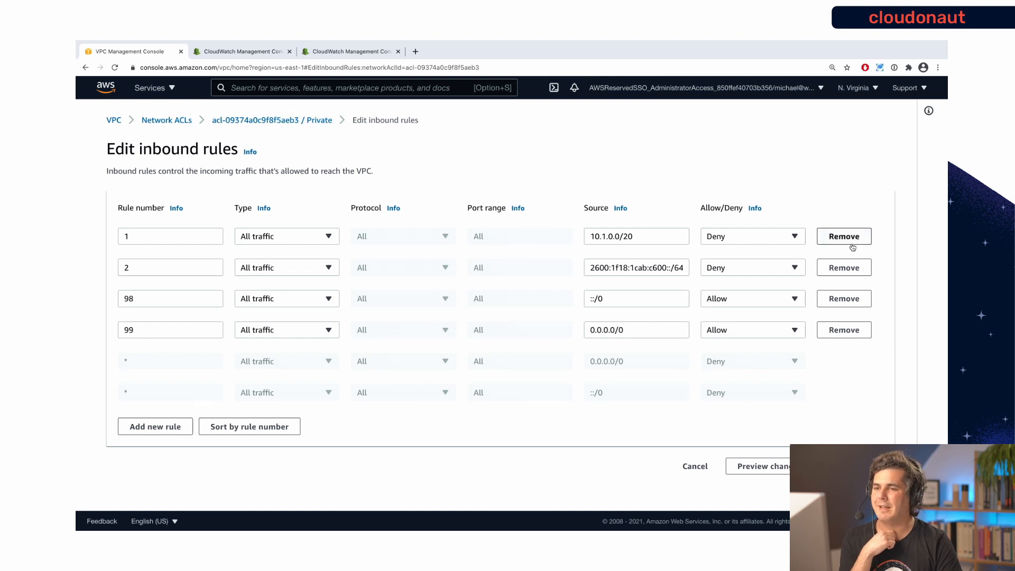
{"action": "left_click", "coordinate": [844, 237]}
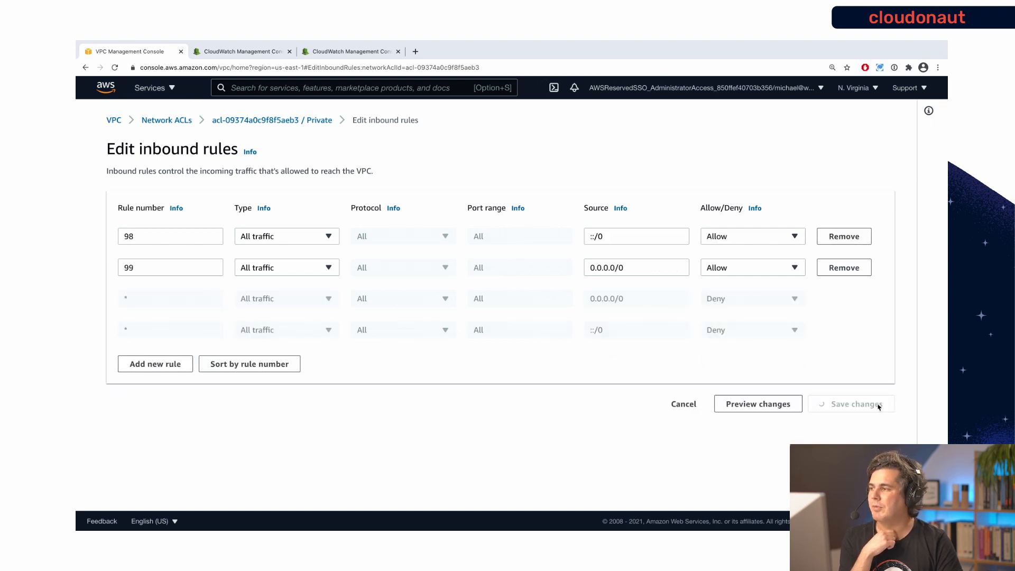
{"action": "left_click", "coordinate": [855, 403]}
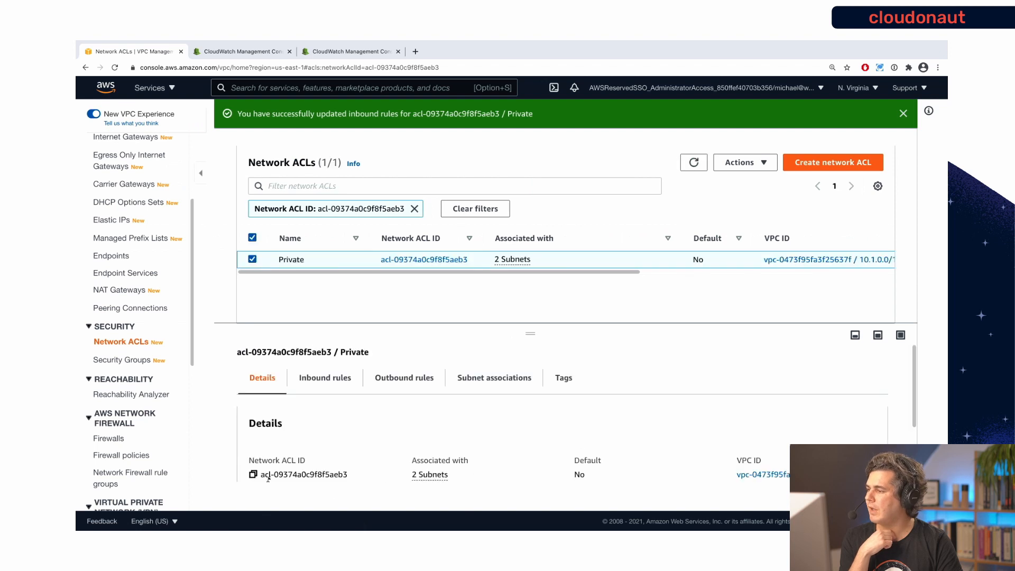
{"action": "left_click", "coordinate": [131, 394]}
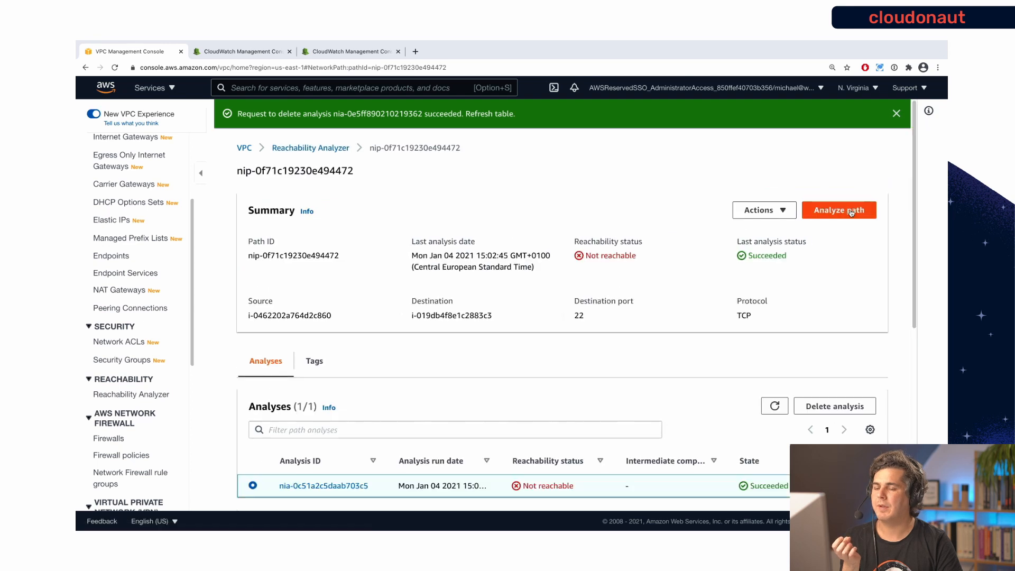
{"action": "left_click", "coordinate": [839, 210]}
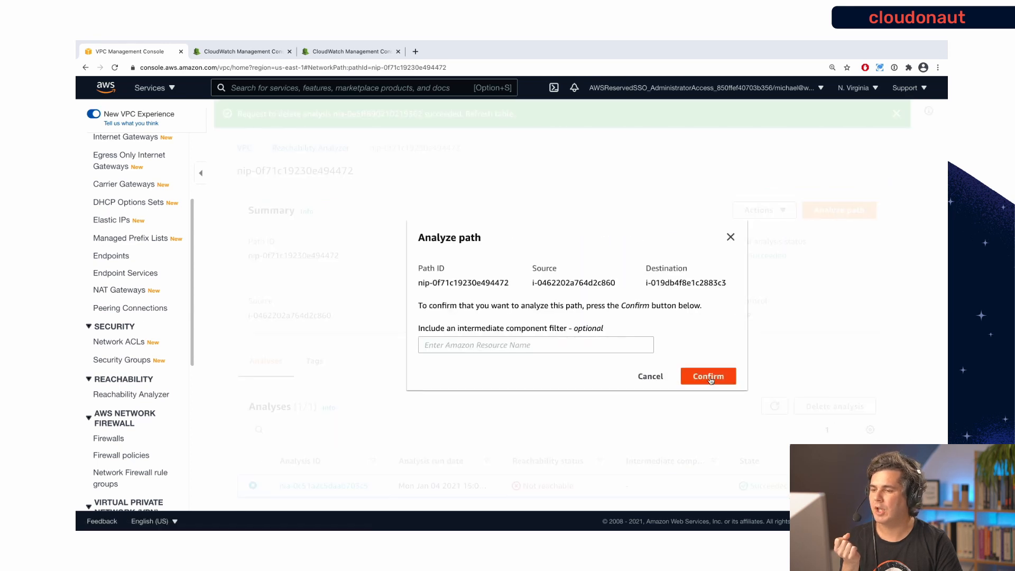
{"action": "left_click", "coordinate": [708, 376]}
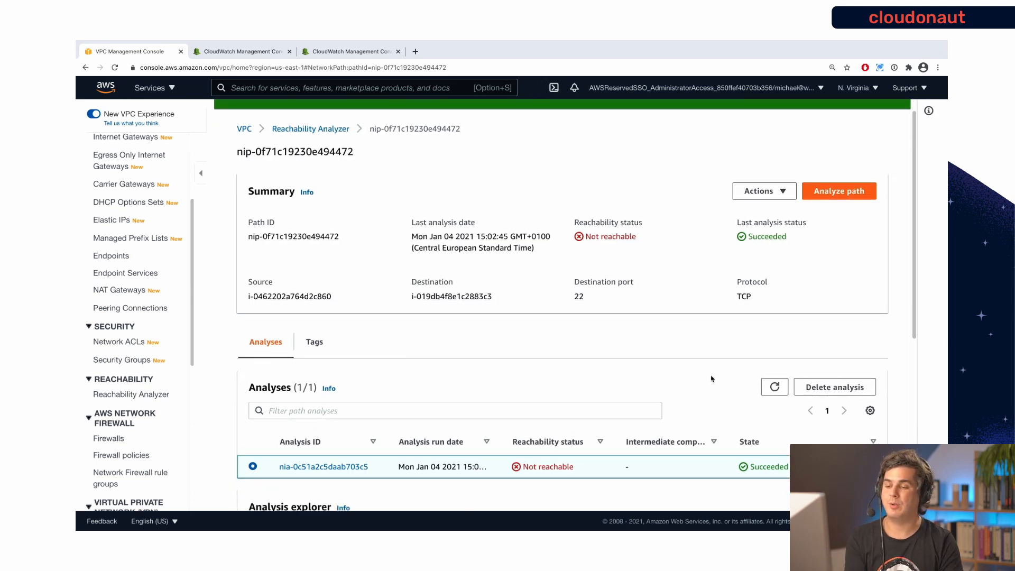
{"action": "scroll", "scroll_direction": "down", "scroll_amount": 3}
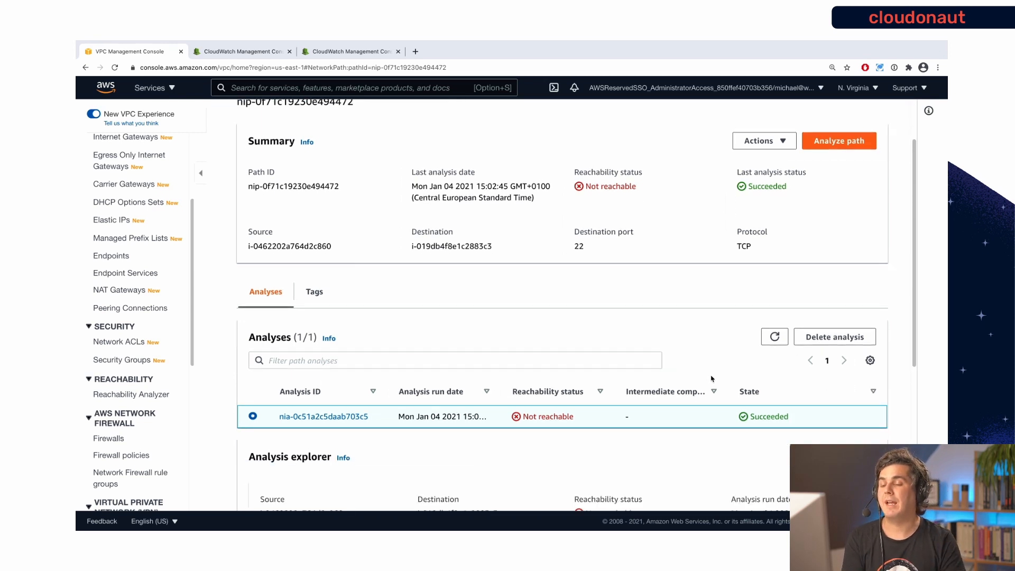
{"action": "left_click", "coordinate": [839, 141]}
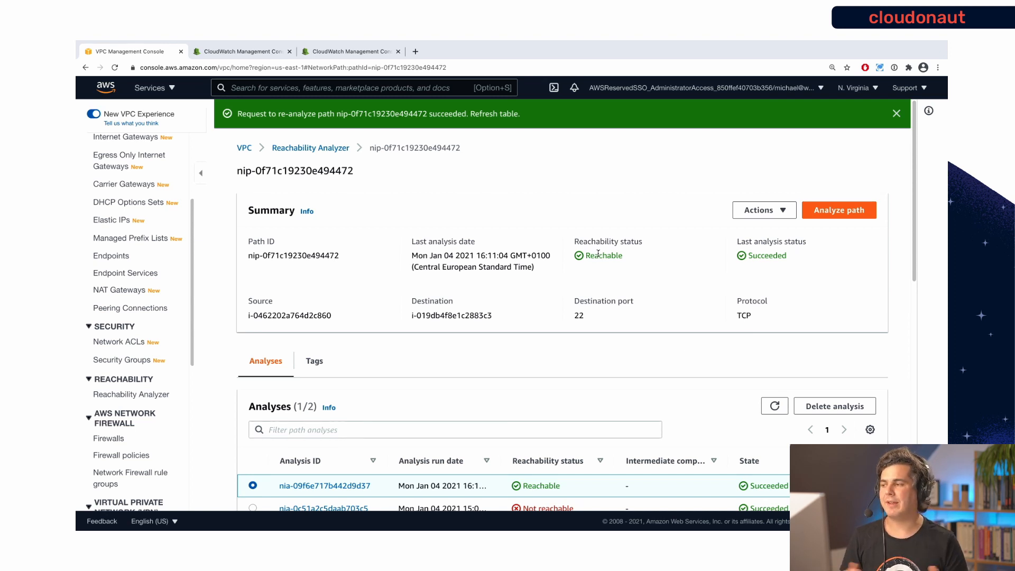
{"action": "scroll", "scroll_direction": "down", "scroll_amount": 3}
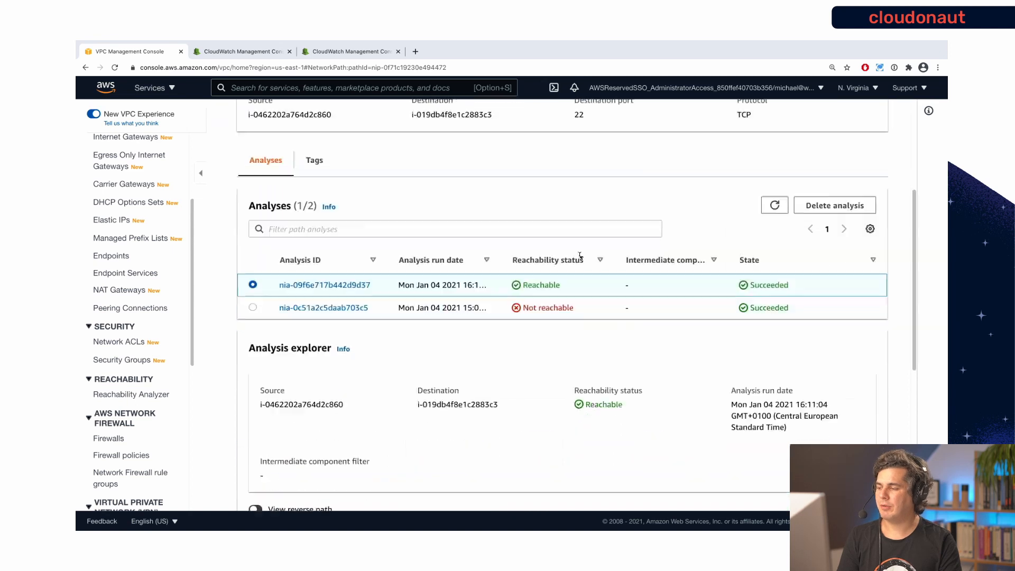
{"action": "scroll", "scroll_direction": "down", "scroll_amount": 3}
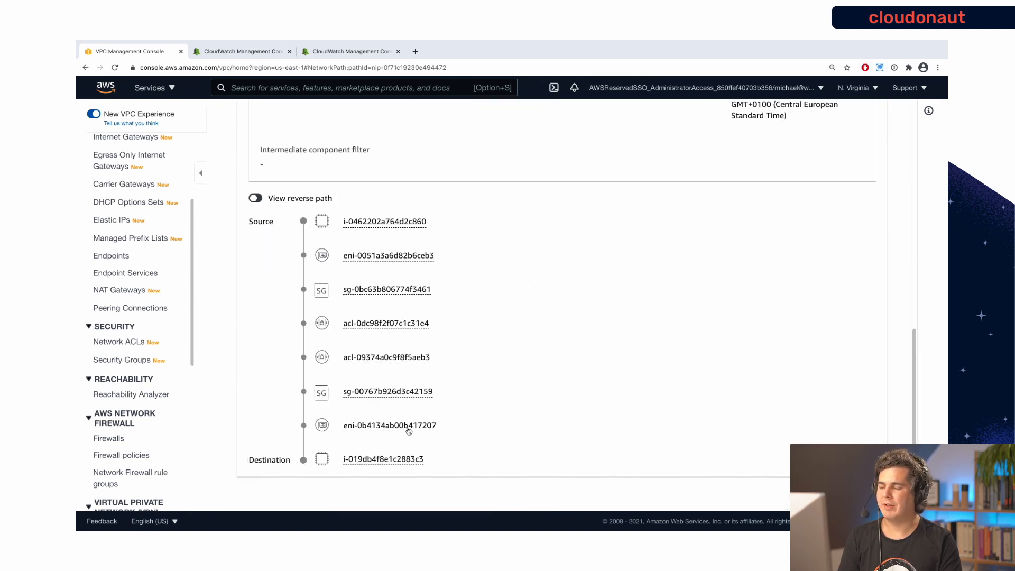
{"action": "mouse_move", "coordinate": [529, 325]}
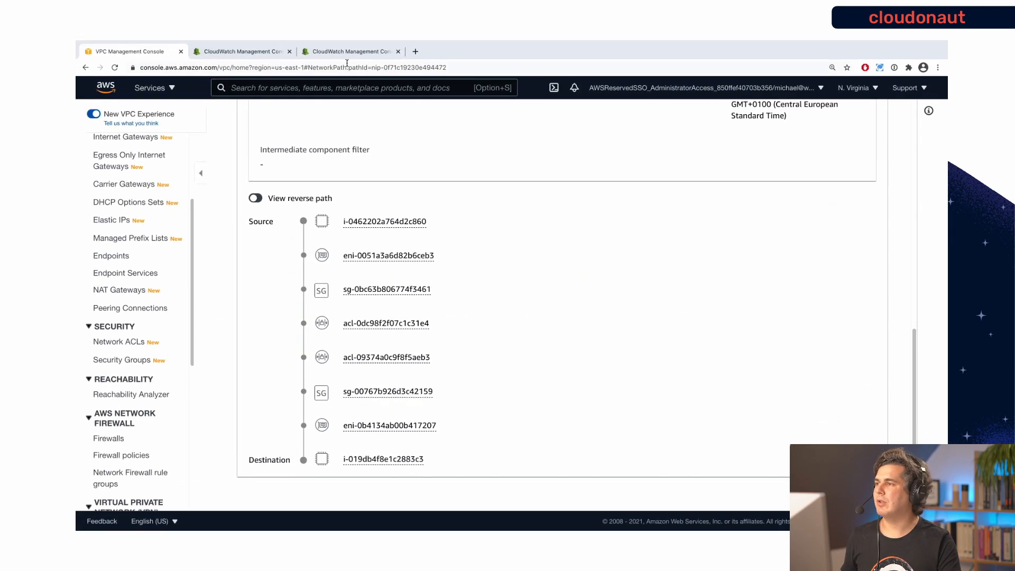
Switch to the CloudWatch tab showing accepted port 22 flow-log events to 10.2.22.221.
{"action": "left_click", "coordinate": [349, 51]}
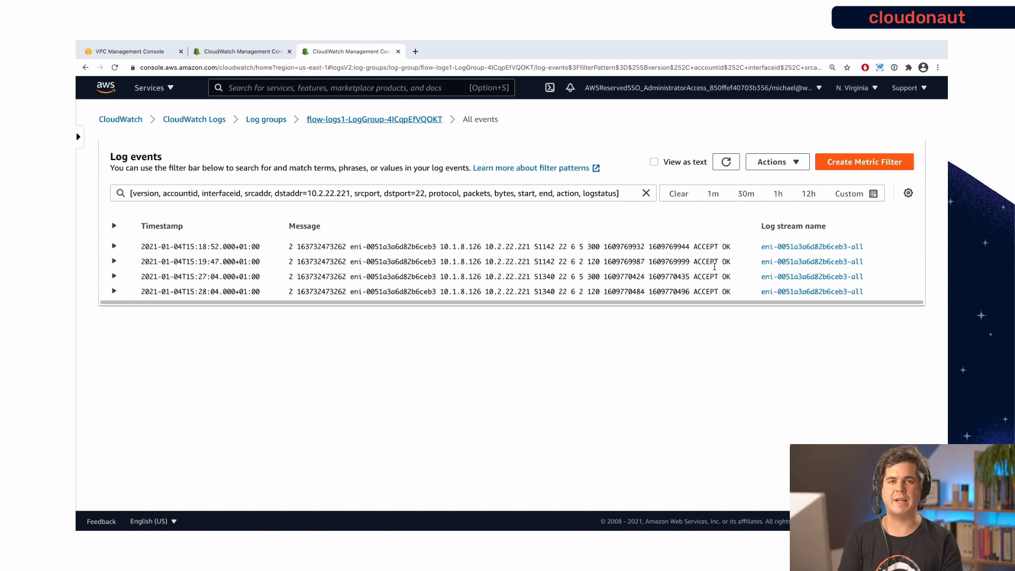
{"action": "mouse_move", "coordinate": [712, 331]}
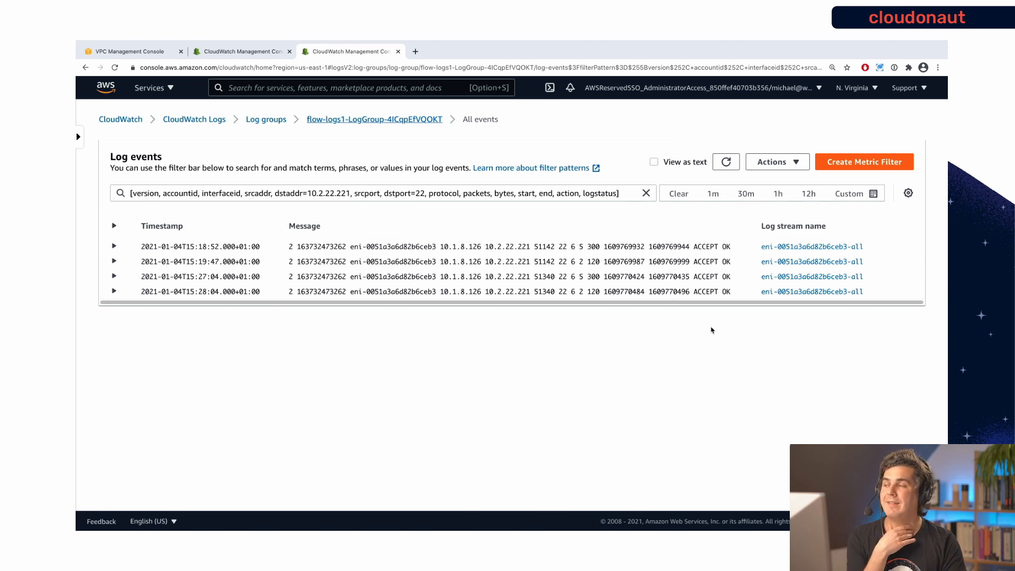
Open the instance1-apub-to-instance2-apriv path and follow its explanation to route table rtb-0aab3646e1cdc37d2.
{"action": "left_click", "coordinate": [126, 51]}
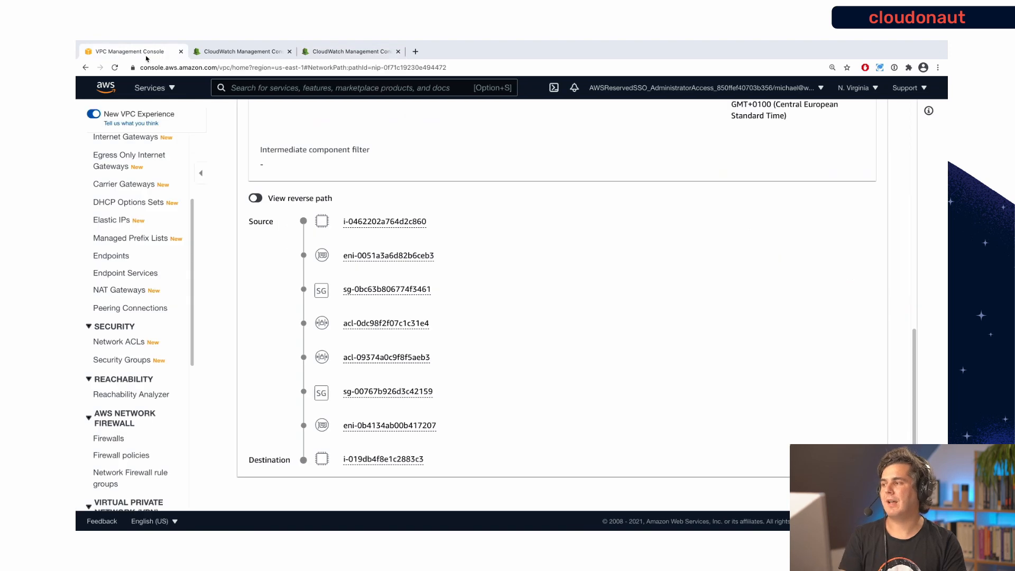
{"action": "left_click", "coordinate": [131, 395]}
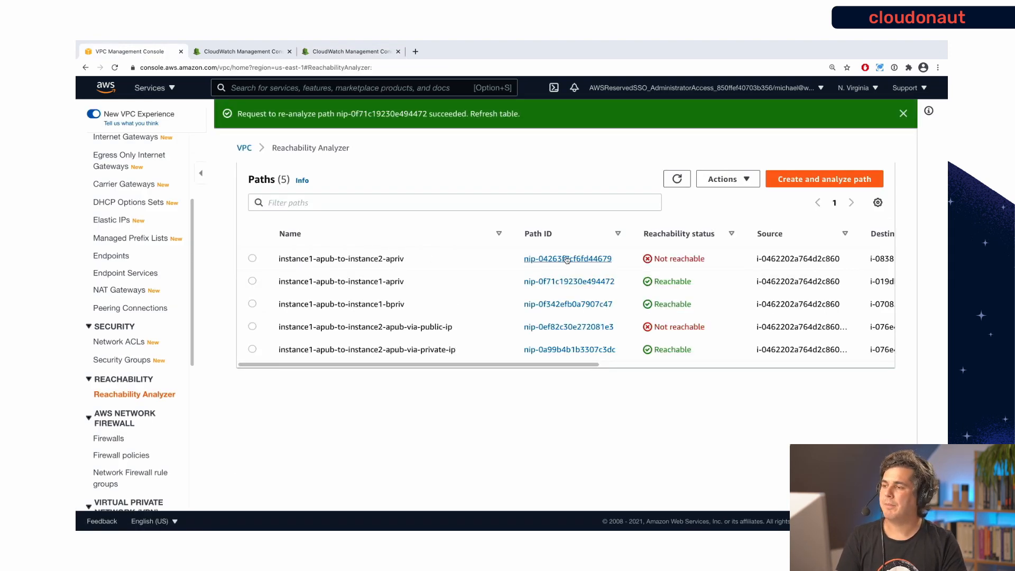
{"action": "left_click", "coordinate": [567, 259]}
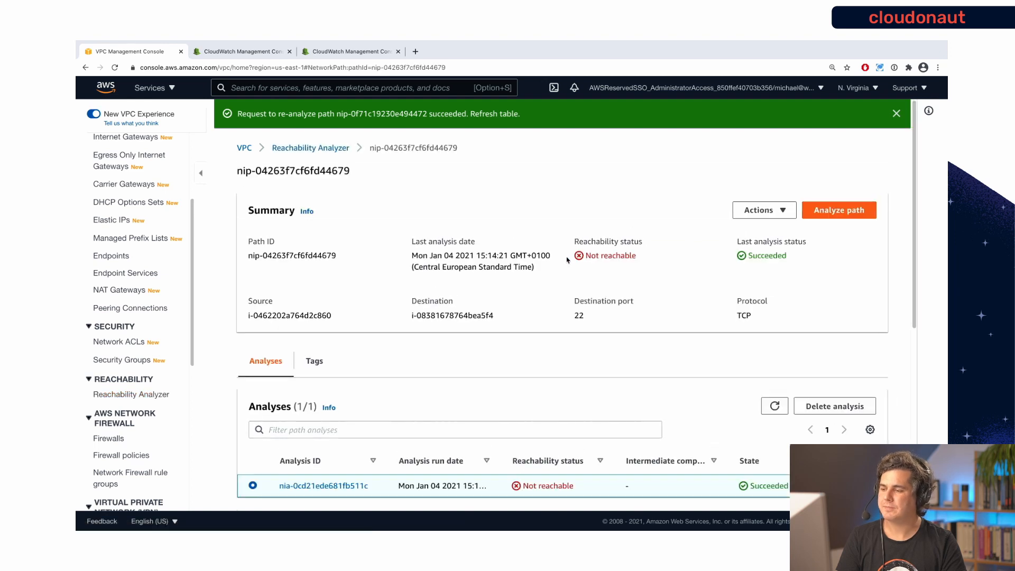
{"action": "scroll", "scroll_direction": "down", "scroll_amount": 3}
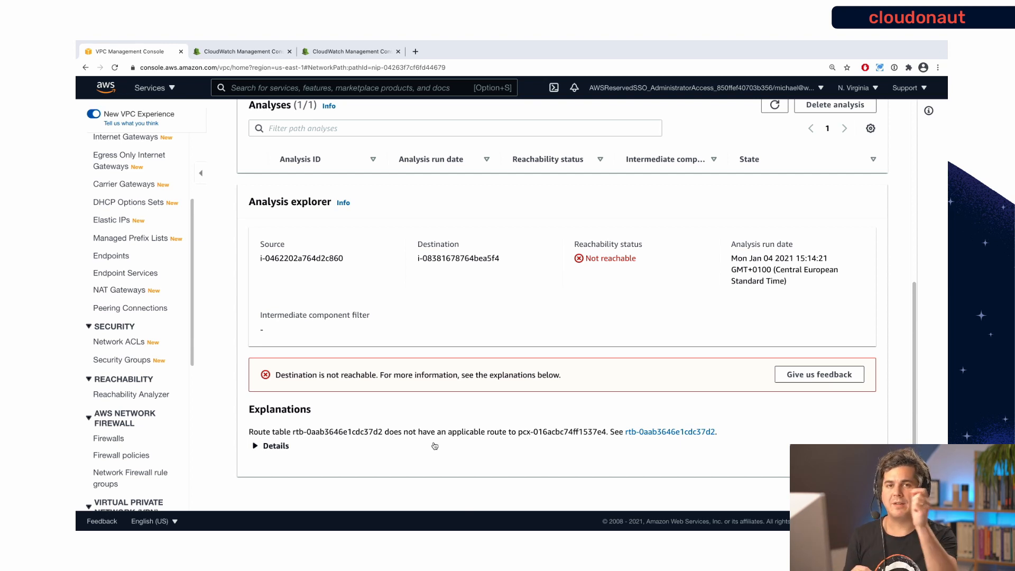
{"action": "mouse_move", "coordinate": [658, 429]}
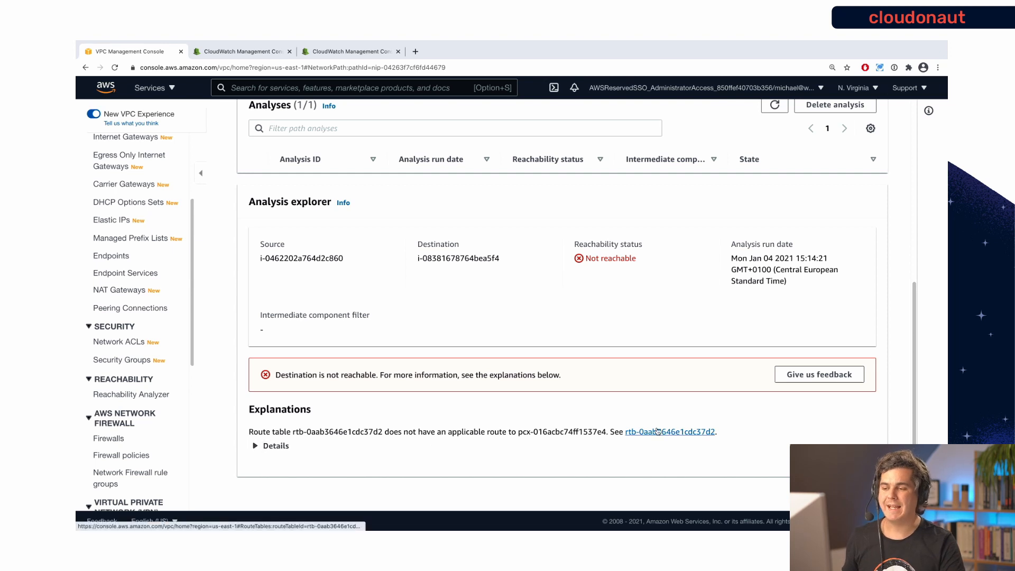
{"action": "left_click", "coordinate": [669, 432]}
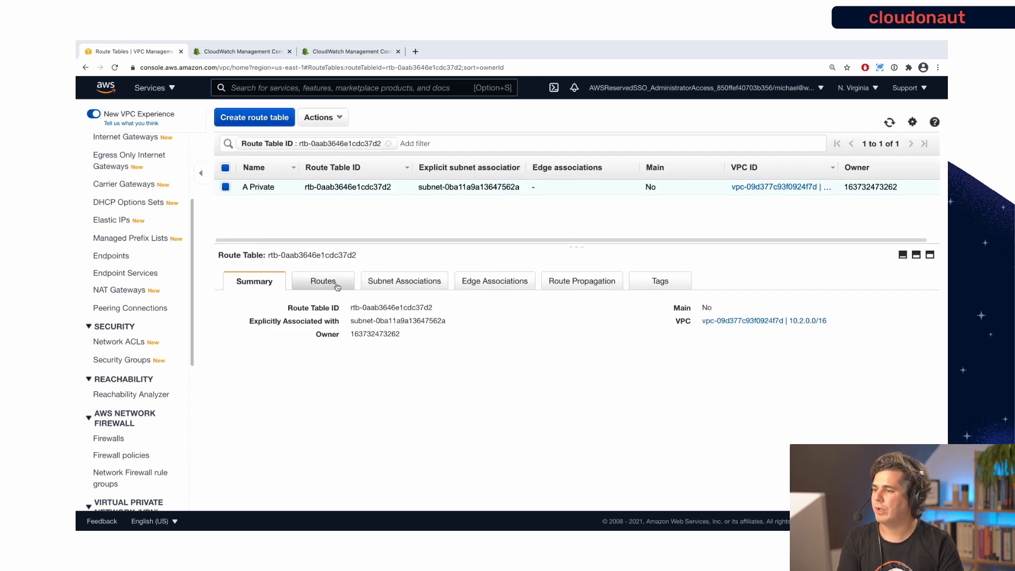
Add route 10.1.0.0/16 targeting peering connection pcx-016acbc74ff1537e4 to route table A Private.
{"action": "left_click", "coordinate": [322, 281]}
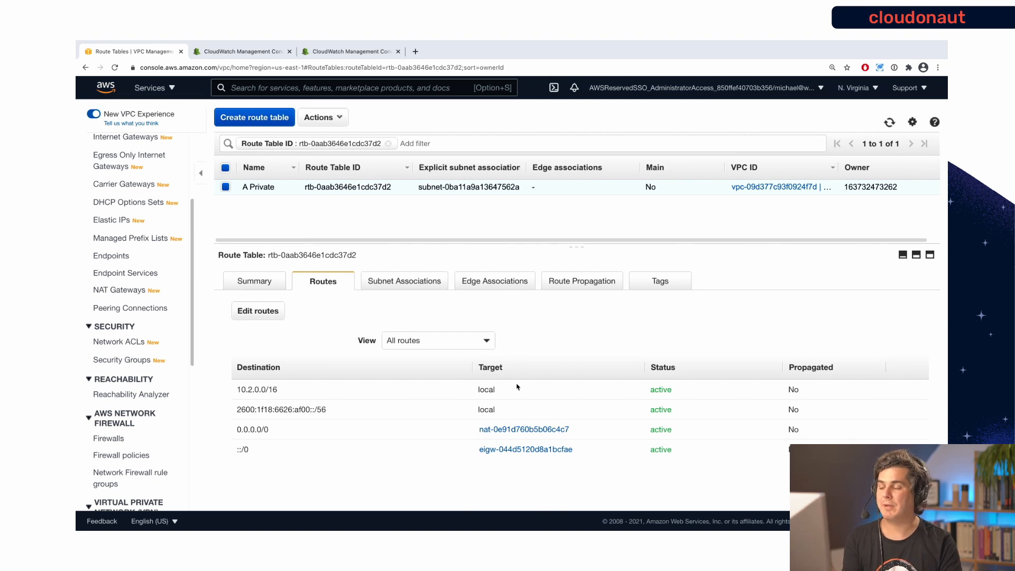
{"action": "mouse_move", "coordinate": [498, 408]}
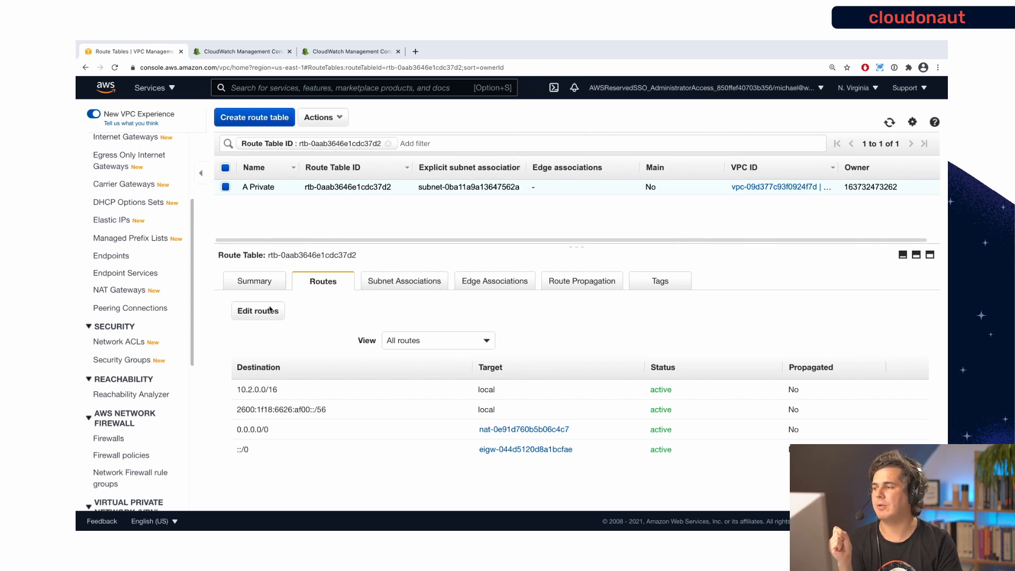
{"action": "left_click", "coordinate": [258, 311]}
{"action": "type", "text": "10.1"}
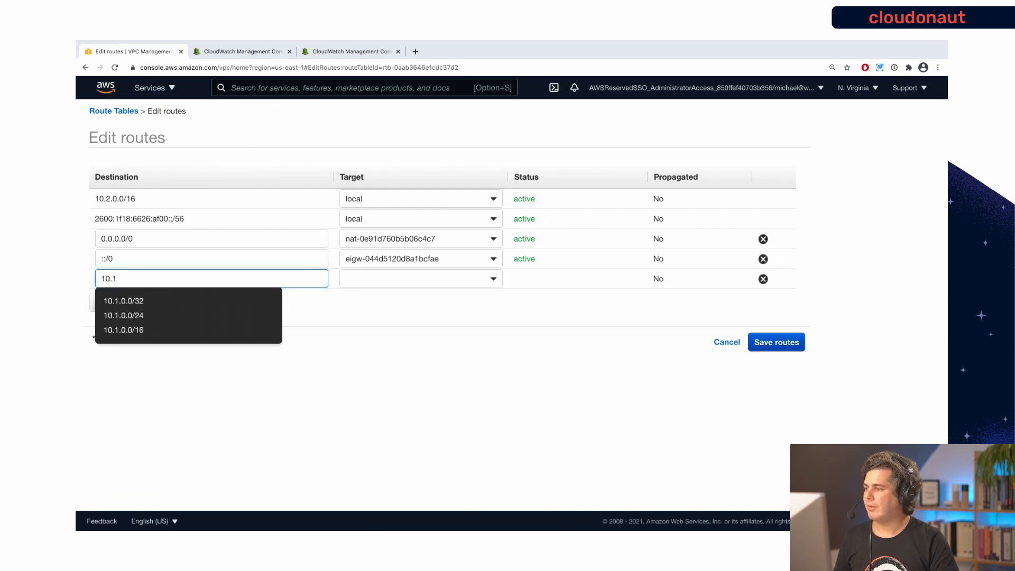
{"action": "left_click", "coordinate": [122, 330]}
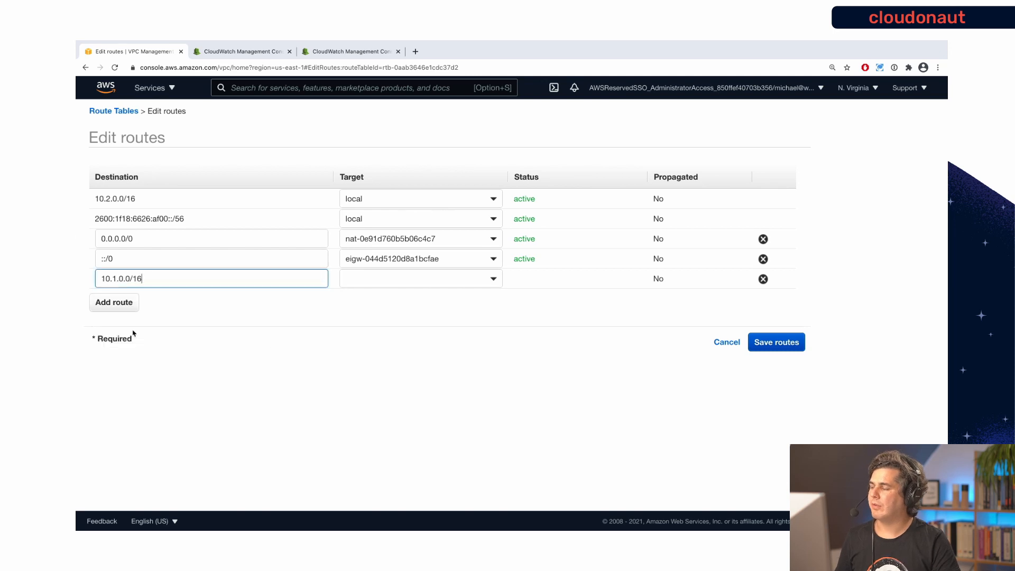
{"action": "left_click", "coordinate": [420, 279]}
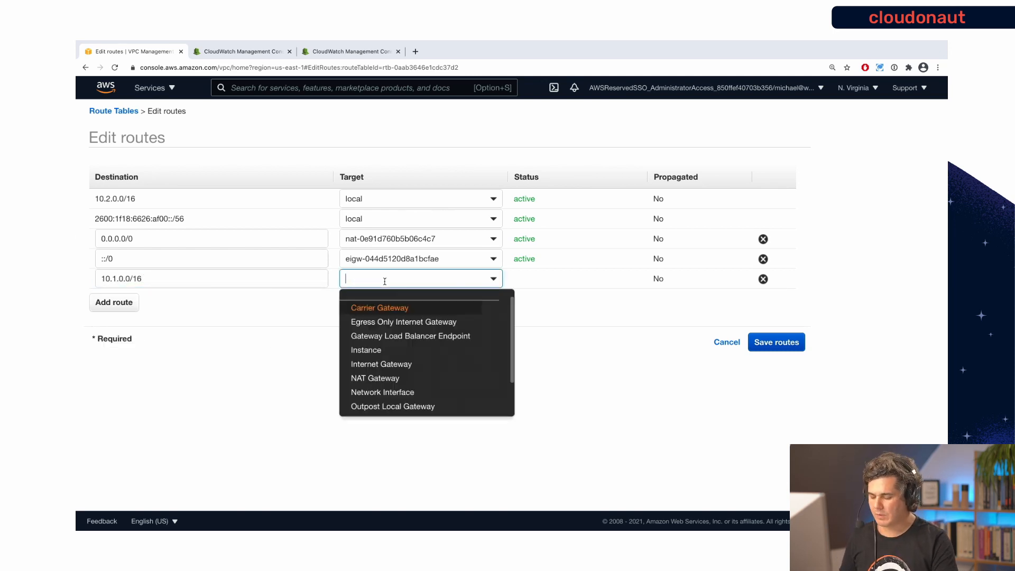
{"action": "type", "text": "pcs"}
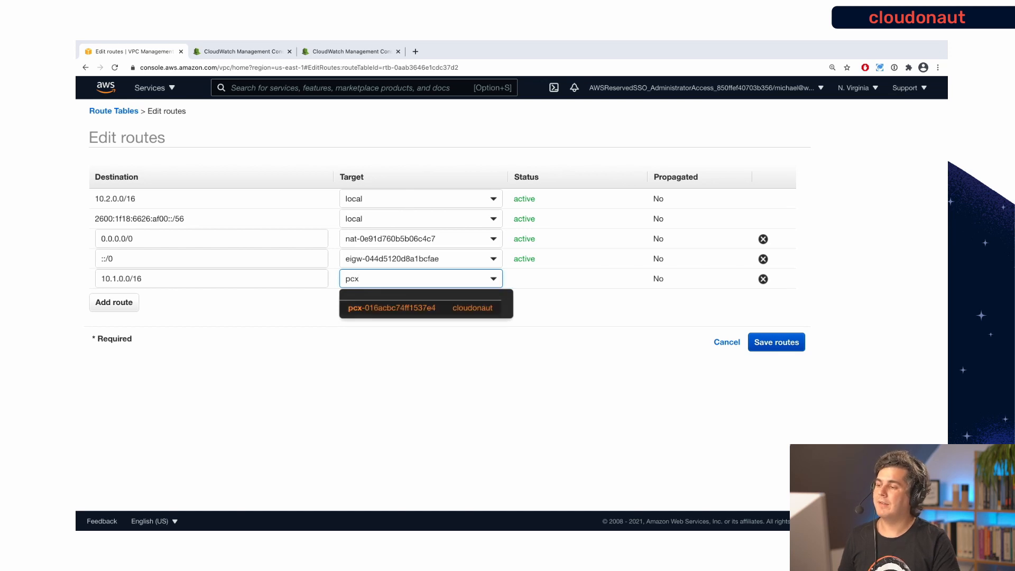
{"action": "left_click", "coordinate": [393, 308]}
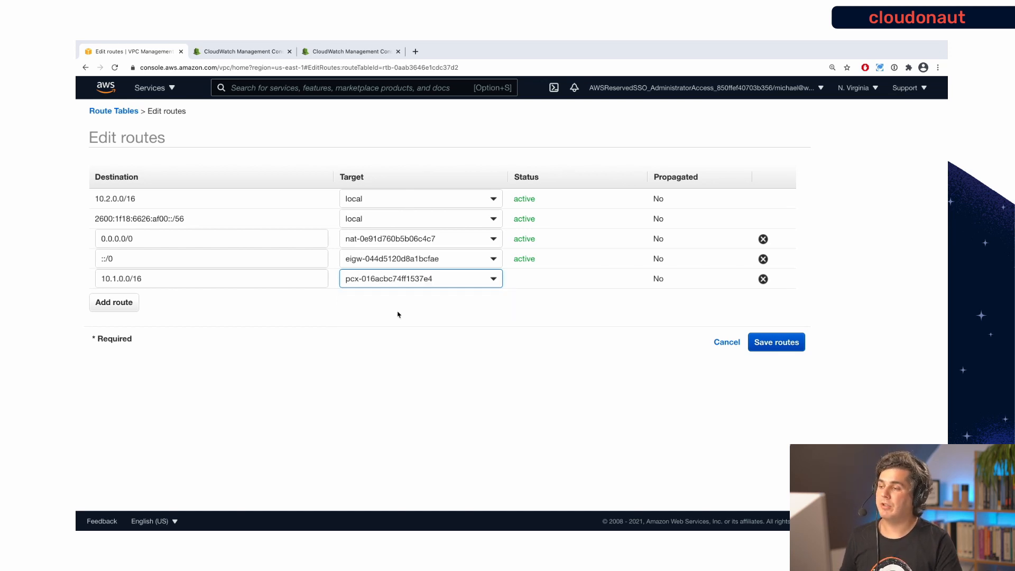
{"action": "left_click", "coordinate": [776, 342]}
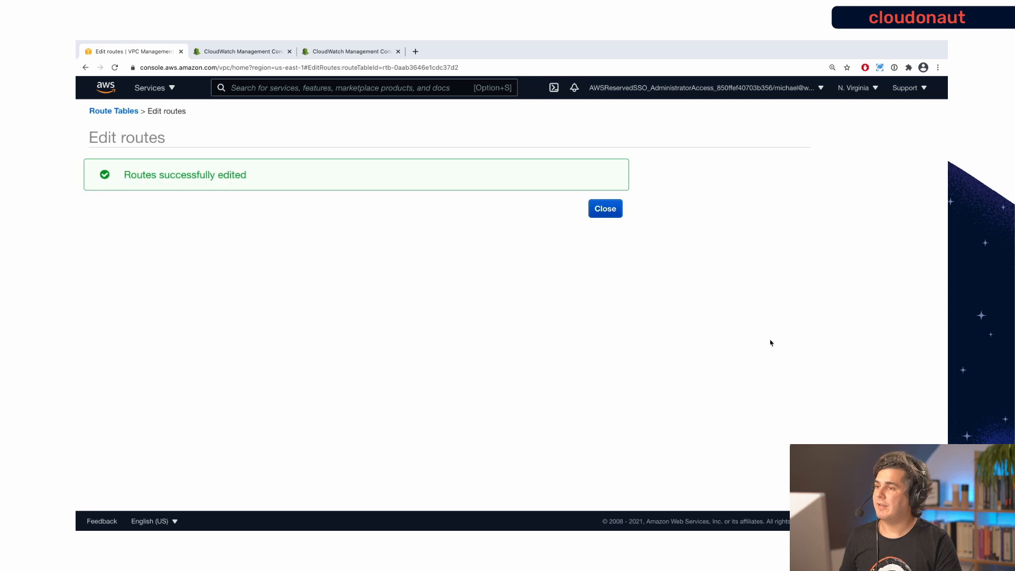
{"action": "left_click", "coordinate": [605, 209]}
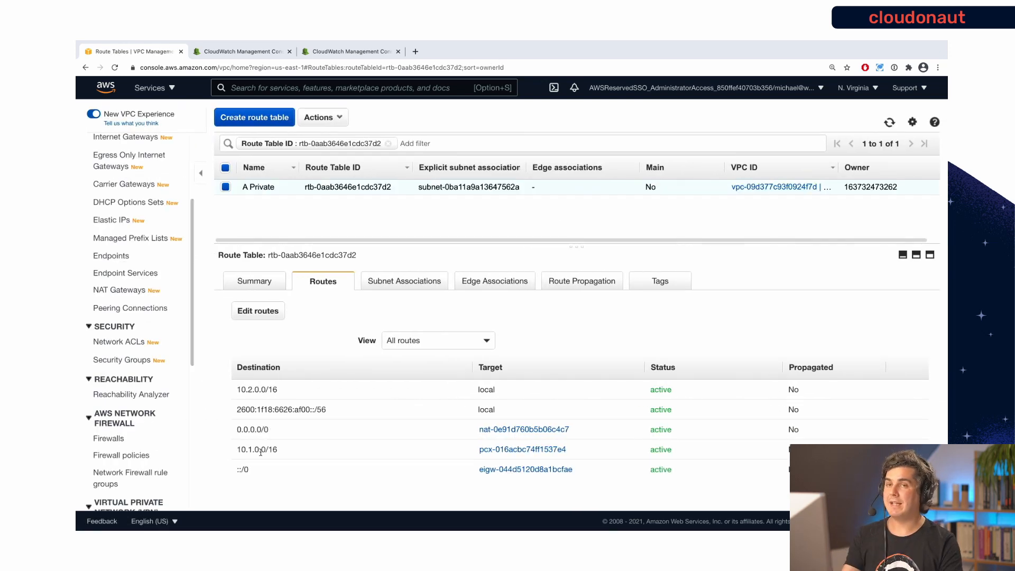
{"action": "mouse_move", "coordinate": [127, 398]}
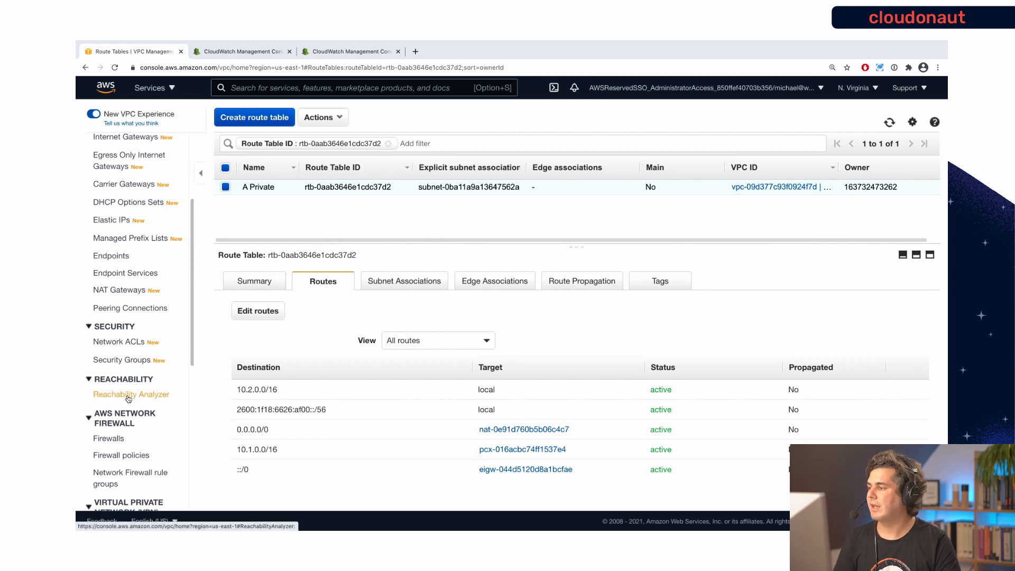
Run a new analysis of path nip-04263f7cf6fd44679 and refresh to see the result.
{"action": "left_click", "coordinate": [131, 395]}
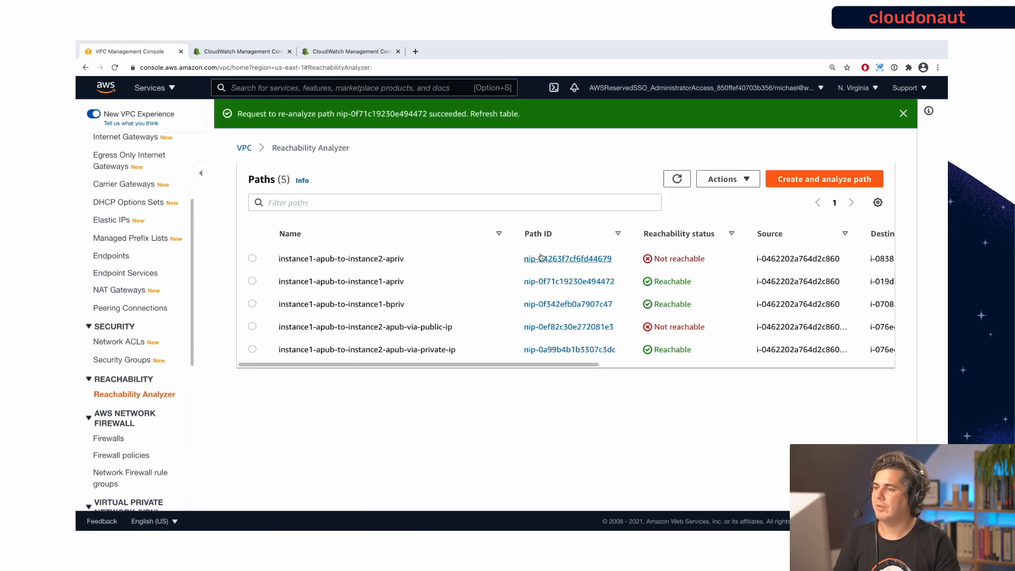
{"action": "left_click", "coordinate": [567, 259]}
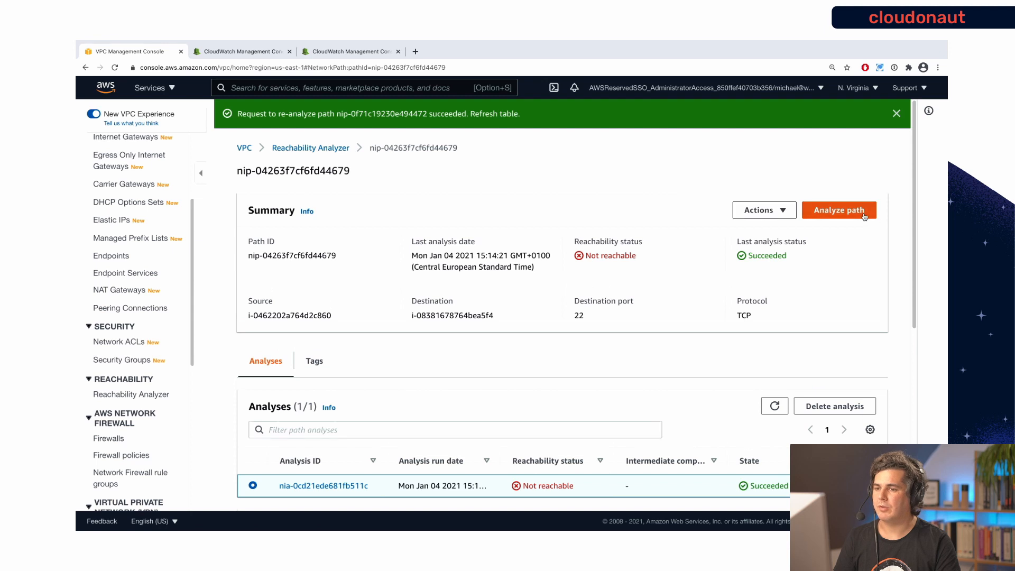
{"action": "left_click", "coordinate": [838, 210]}
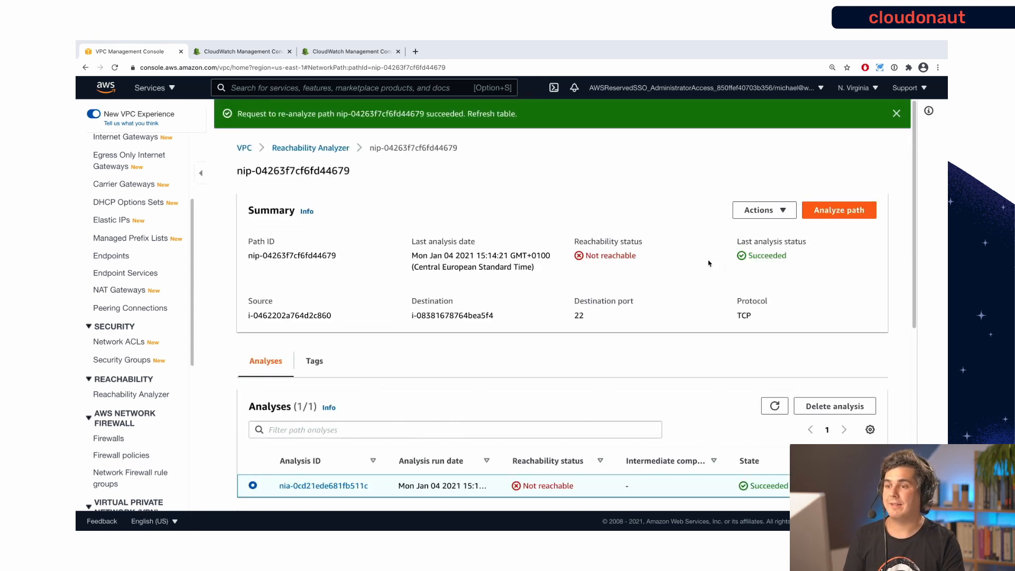
{"action": "mouse_move", "coordinate": [706, 348]}
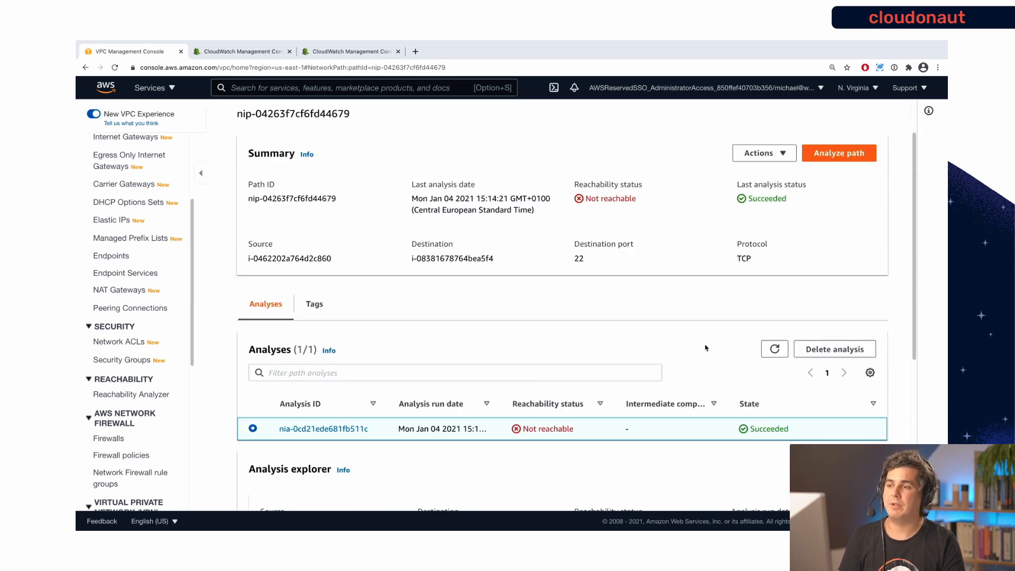
{"action": "left_click", "coordinate": [839, 153]}
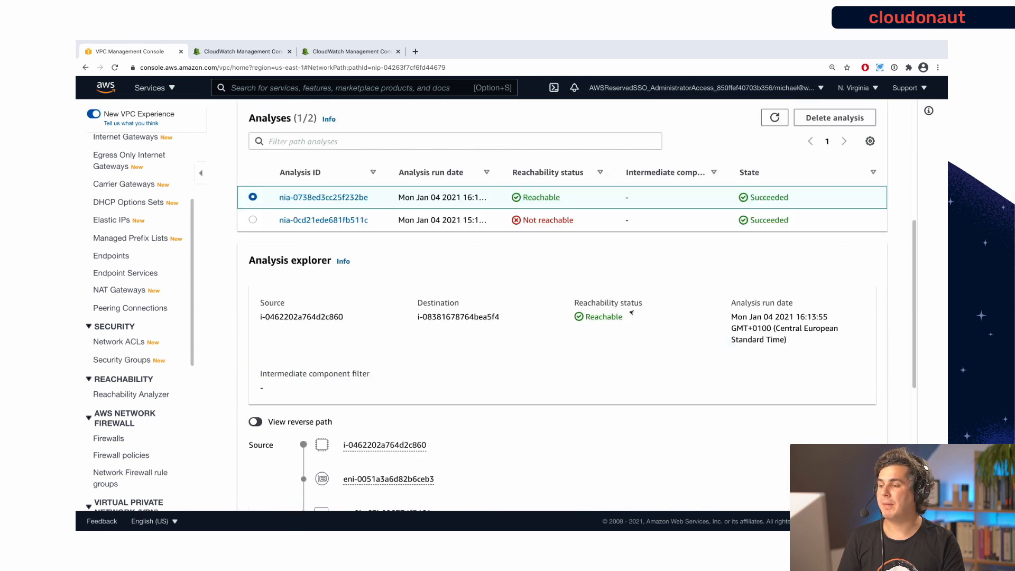
Inspect the reverse path's hops through the peering connection in the path explorer.
{"action": "scroll", "scroll_direction": "down", "scroll_amount": 3}
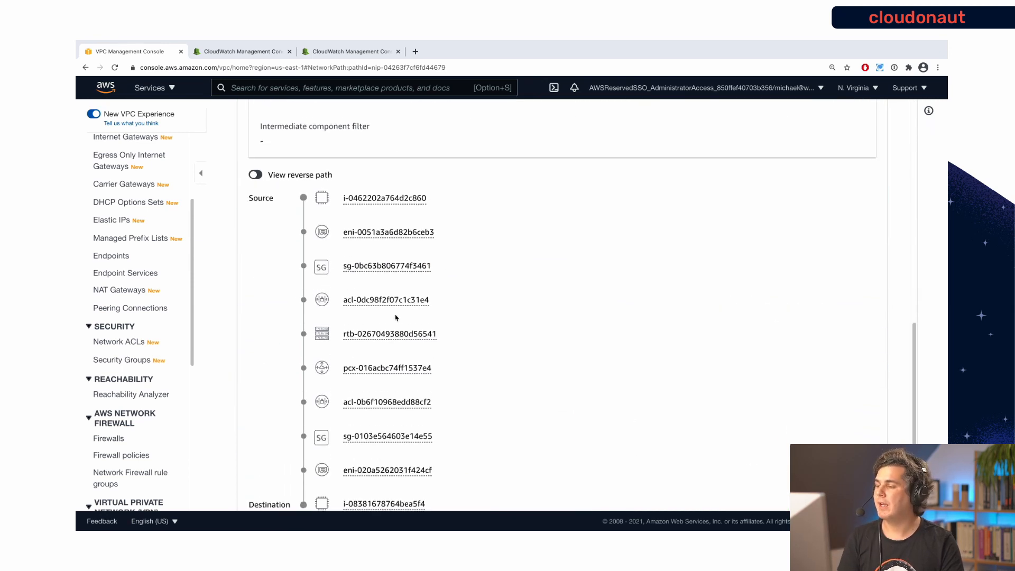
{"action": "scroll", "scroll_direction": "down", "scroll_amount": 3}
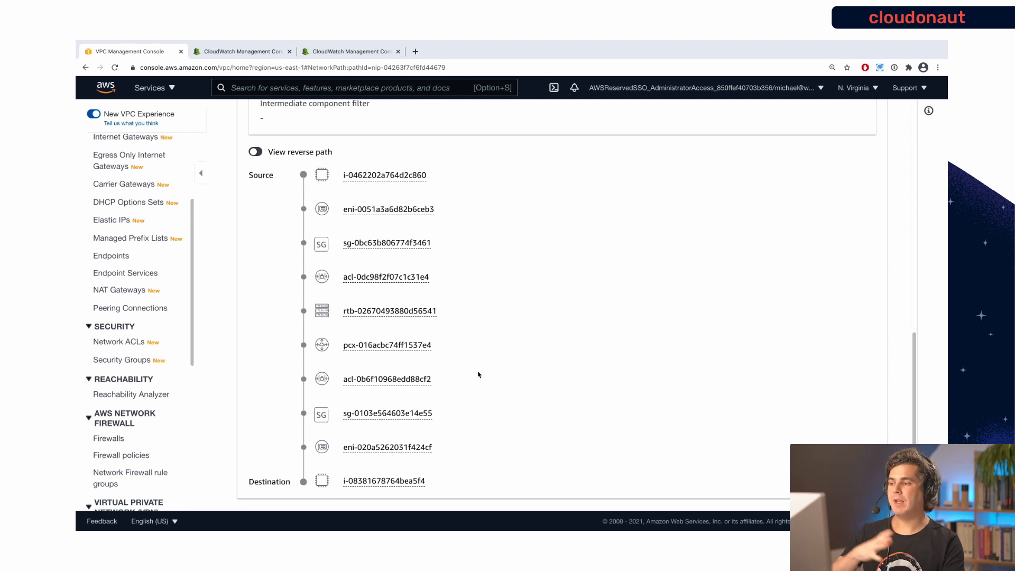
{"action": "mouse_move", "coordinate": [318, 343]}
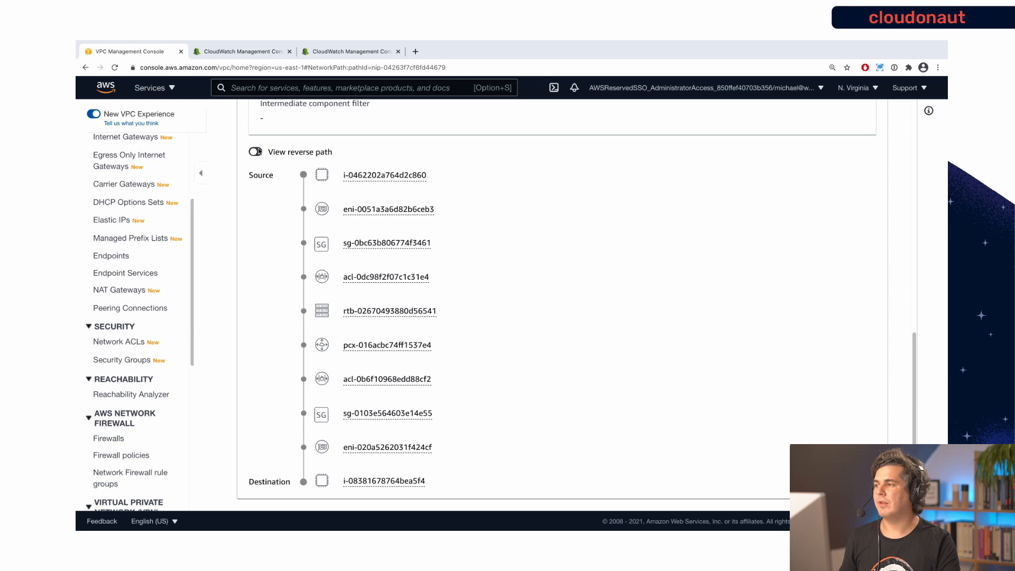
{"action": "left_click", "coordinate": [256, 151]}
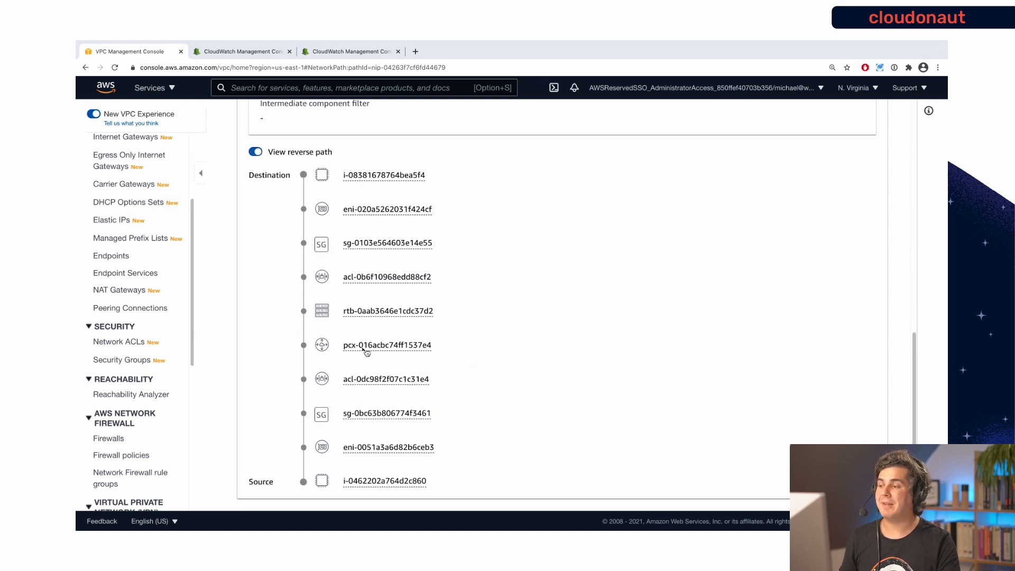
{"action": "mouse_move", "coordinate": [449, 348]}
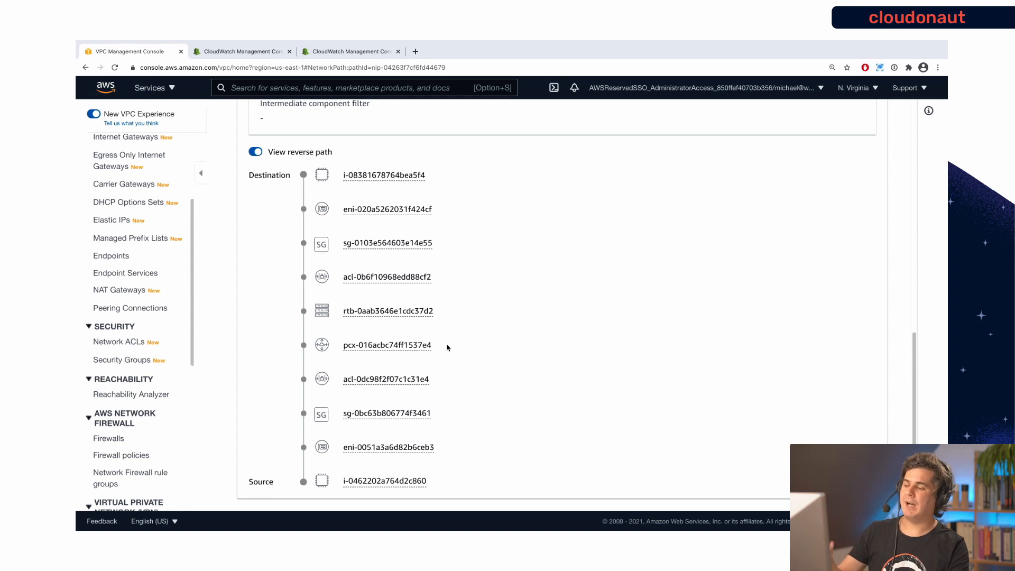